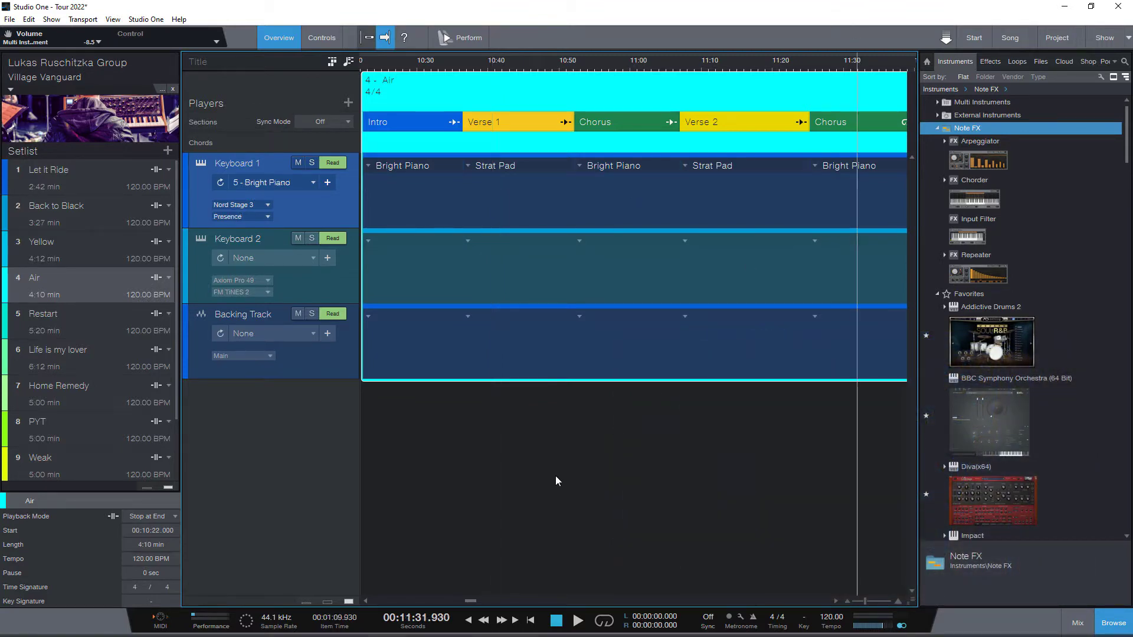
pyautogui.moveTo(516, 404)
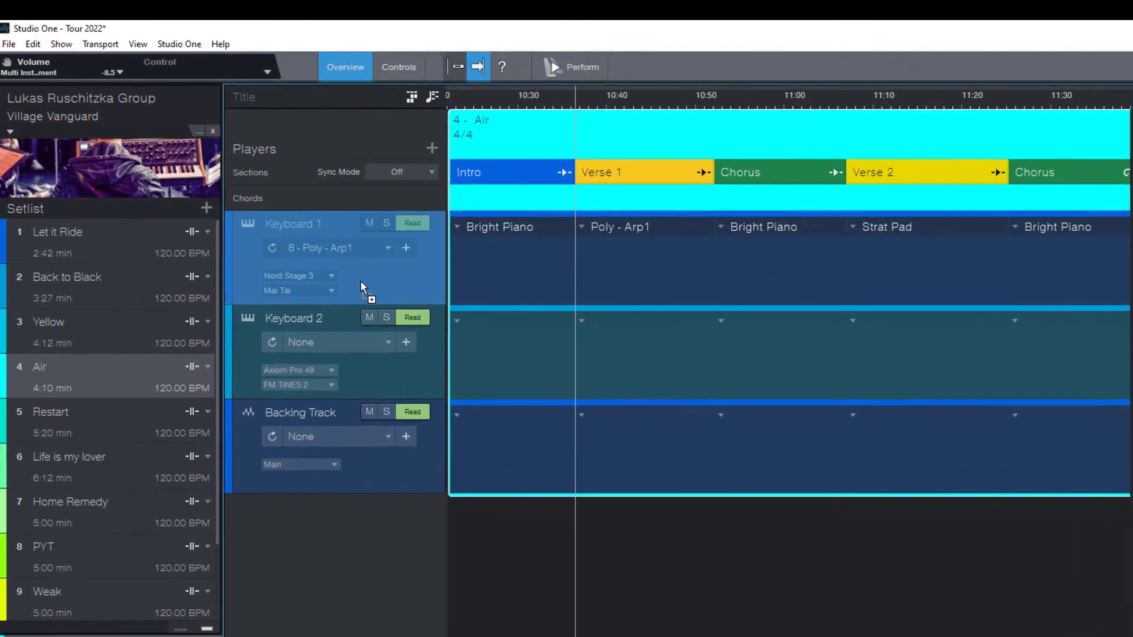
# Step: Select the Keyboard 1 player in the Show page to audition its patches
pyautogui.click(271, 248)
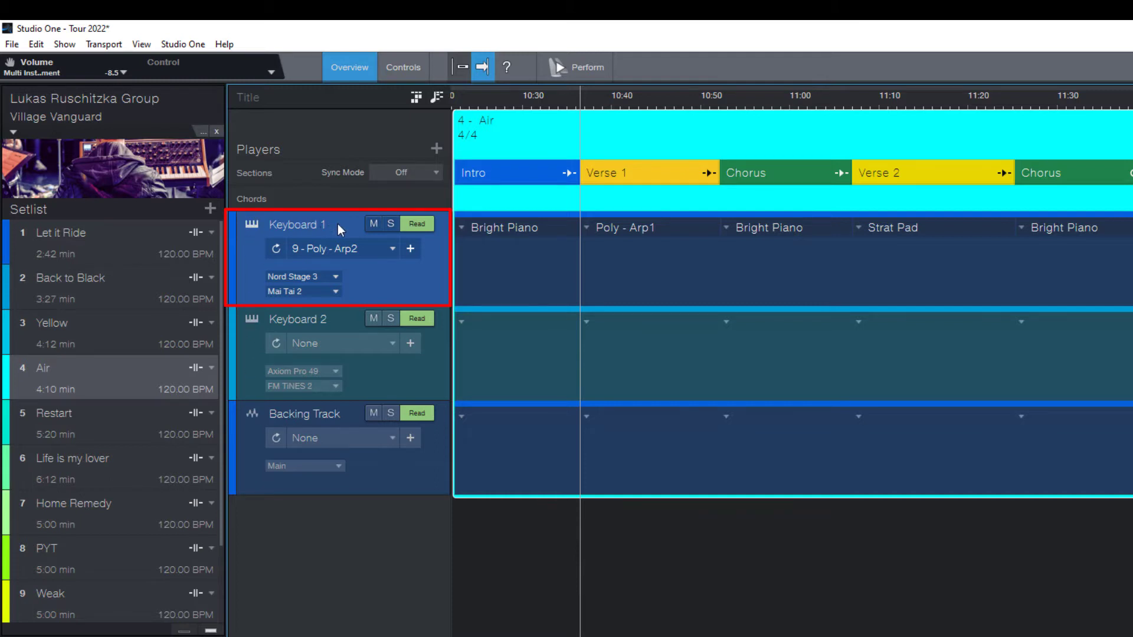
pyautogui.moveTo(236, 288)
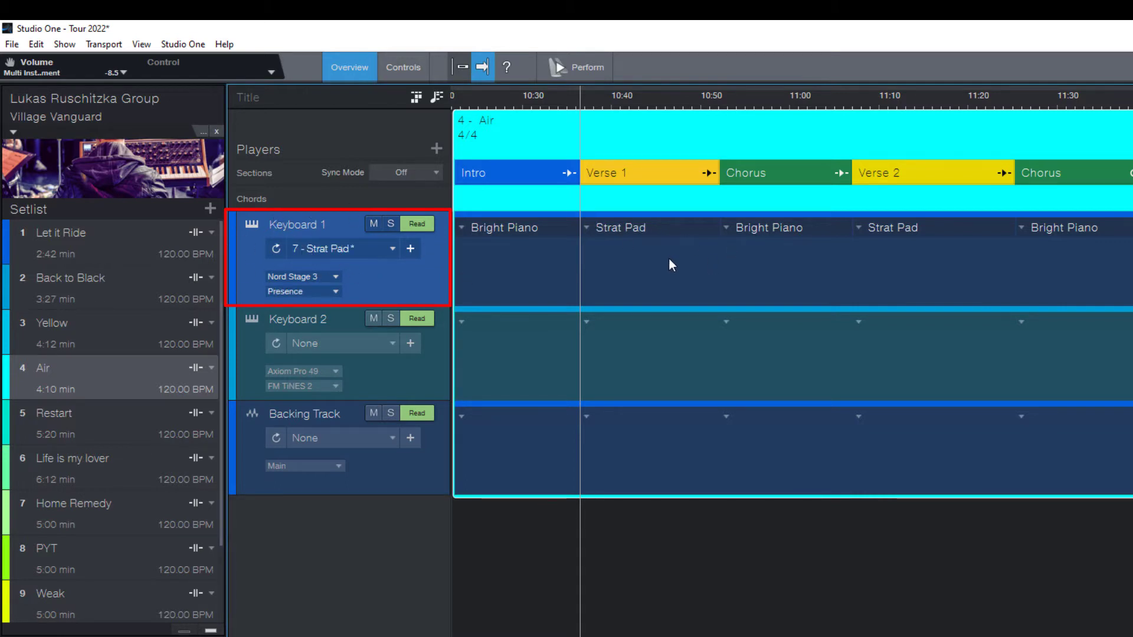
pyautogui.moveTo(533, 305)
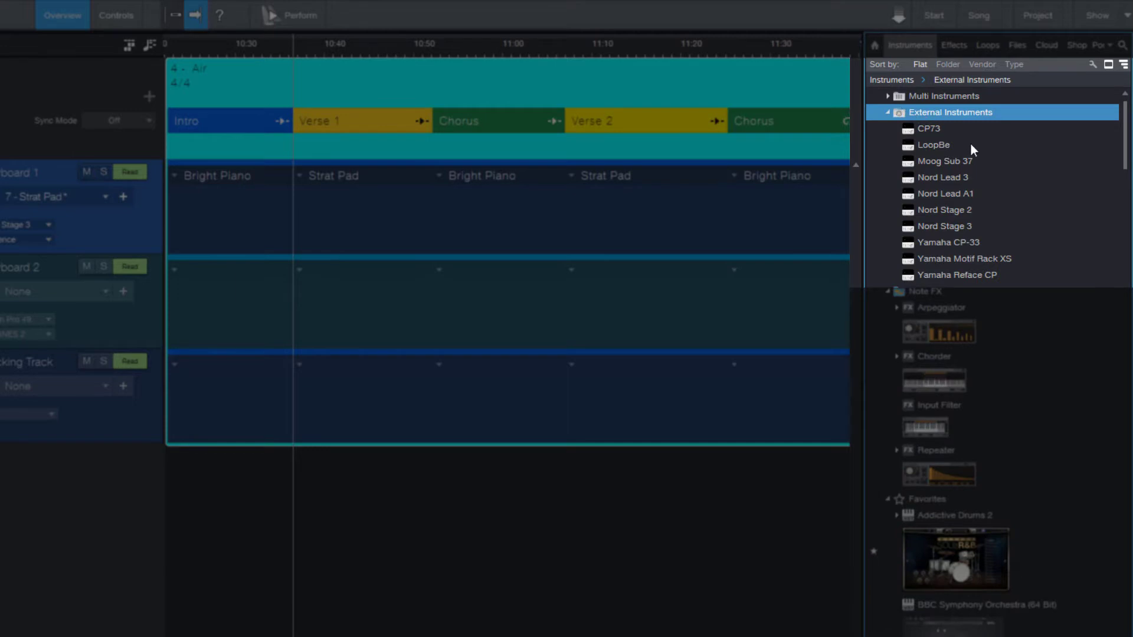
pyautogui.moveTo(891, 217)
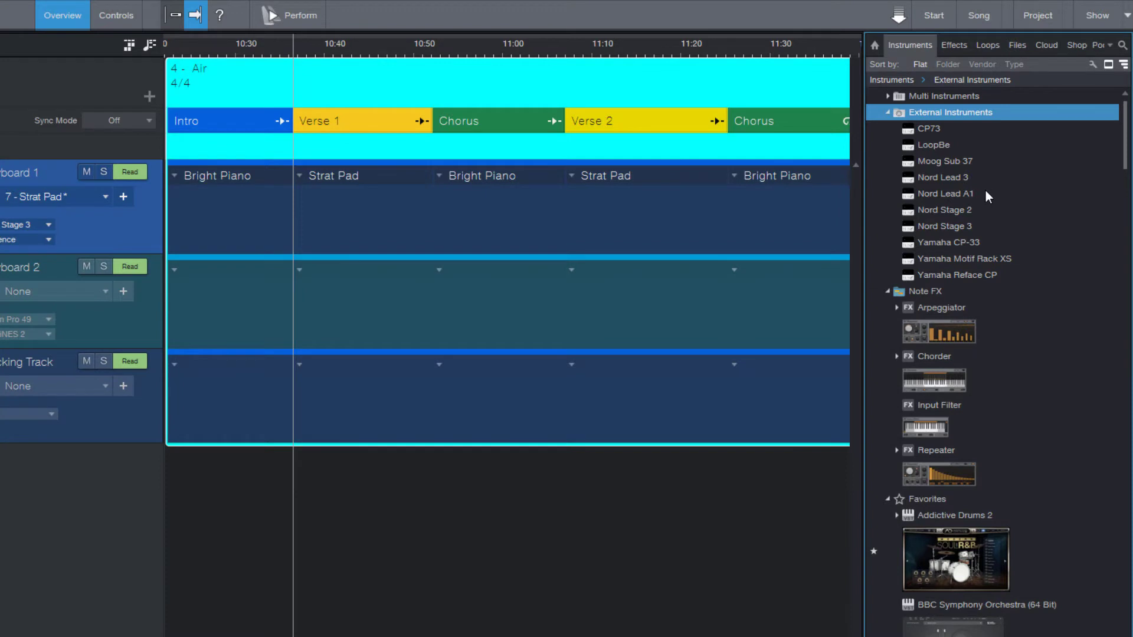
pyautogui.moveTo(923, 159)
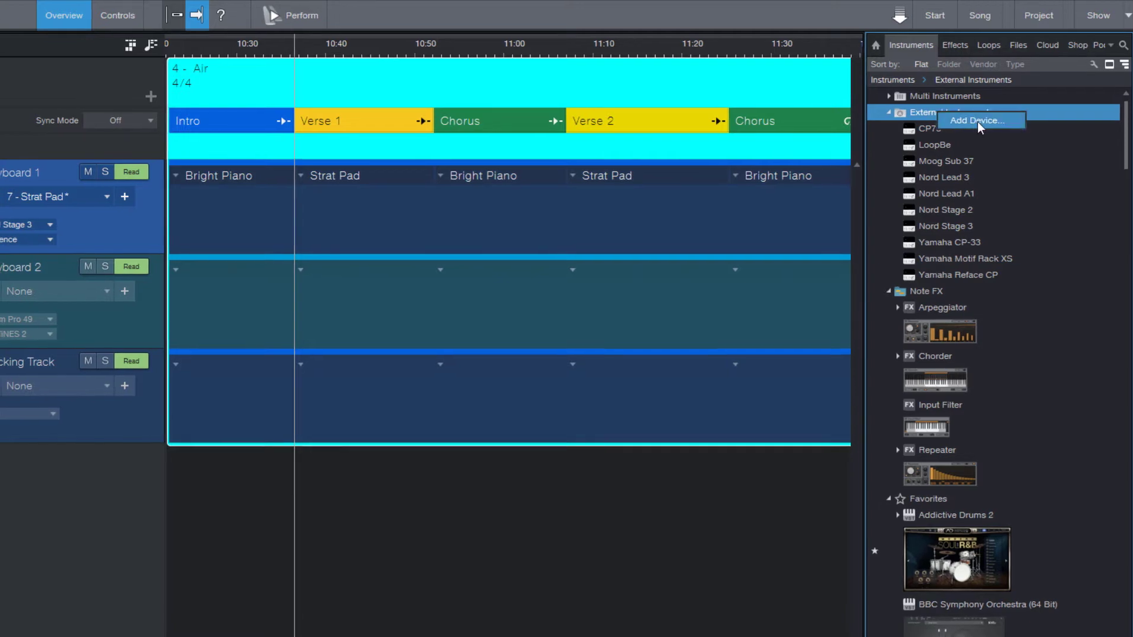
# Step: Open Add Device, preview New Keyboard and New Control Surface, then choose New Instrument
pyautogui.click(978, 121)
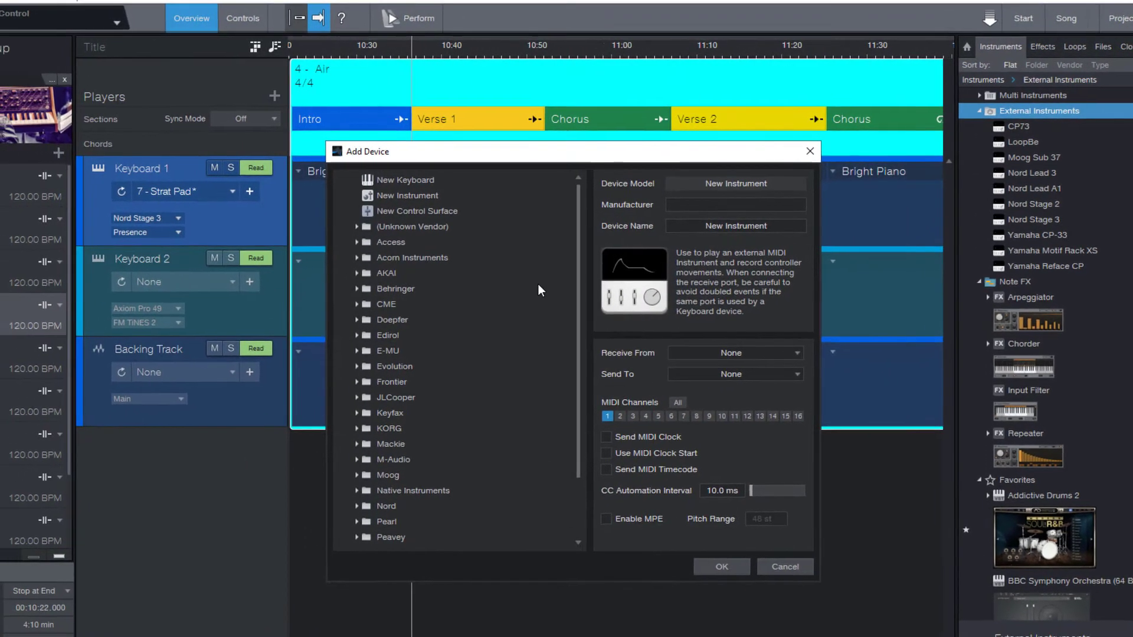
pyautogui.moveTo(507, 350)
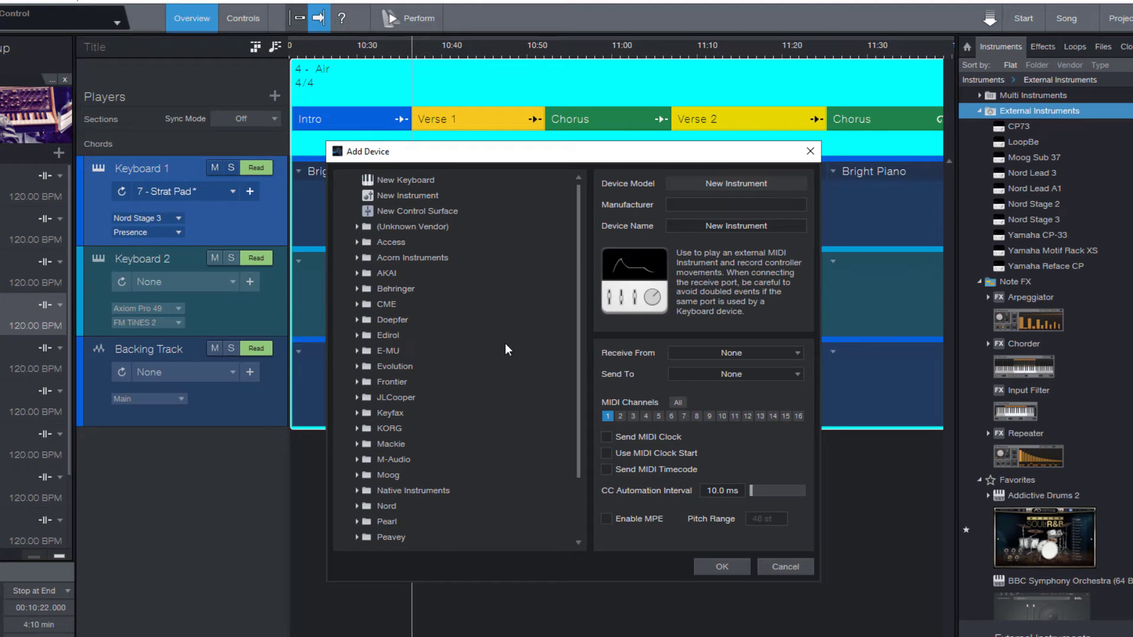
pyautogui.click(406, 180)
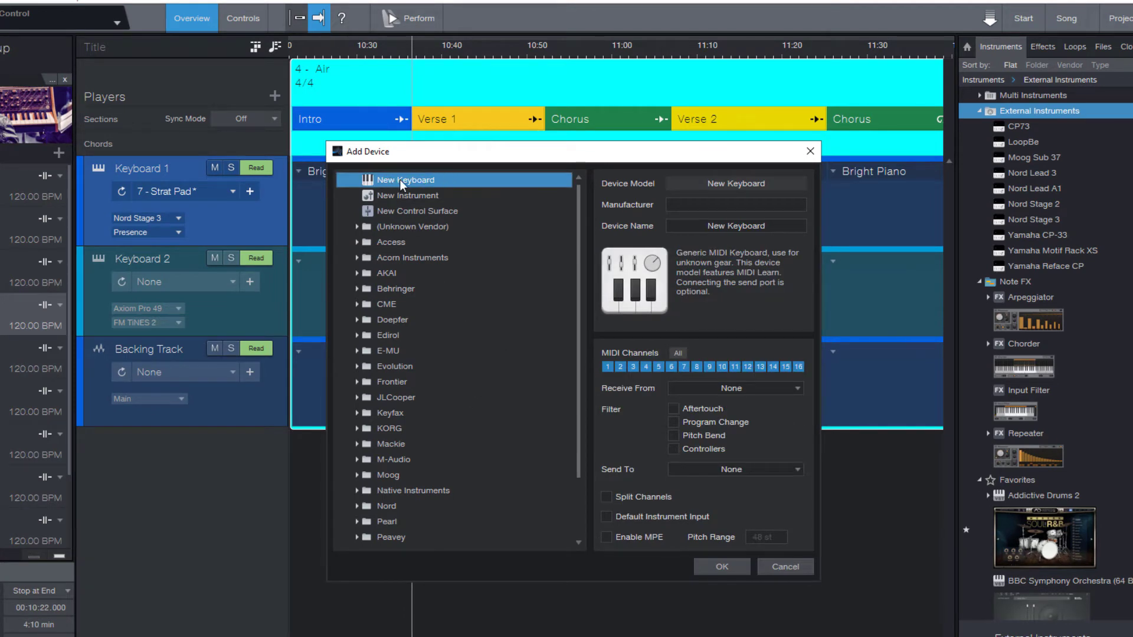
pyautogui.moveTo(402, 212)
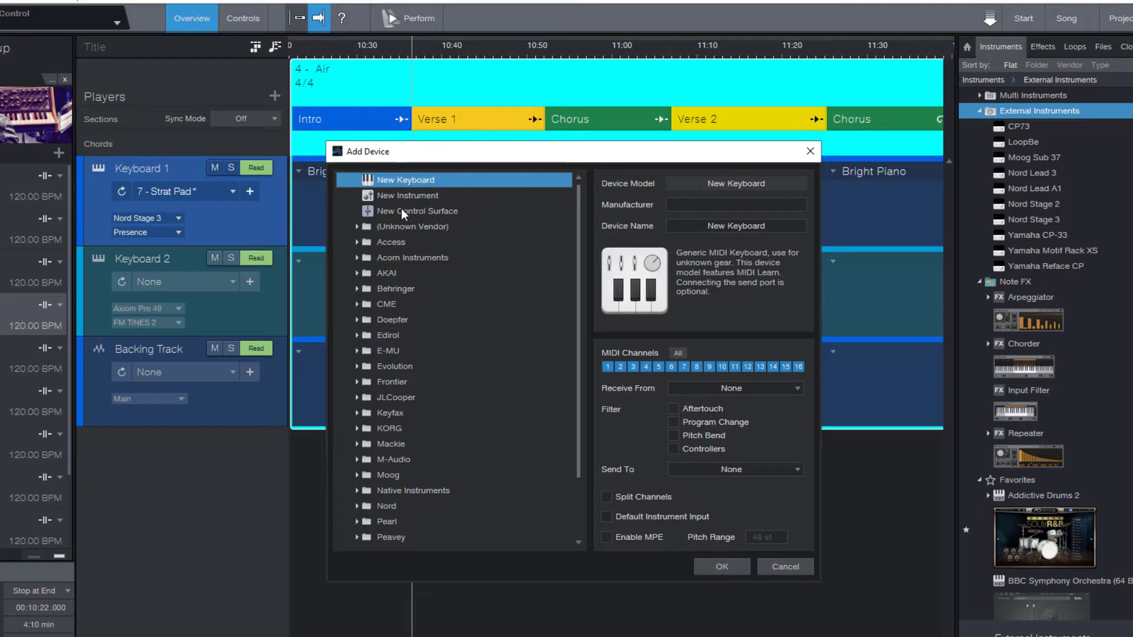
pyautogui.click(418, 211)
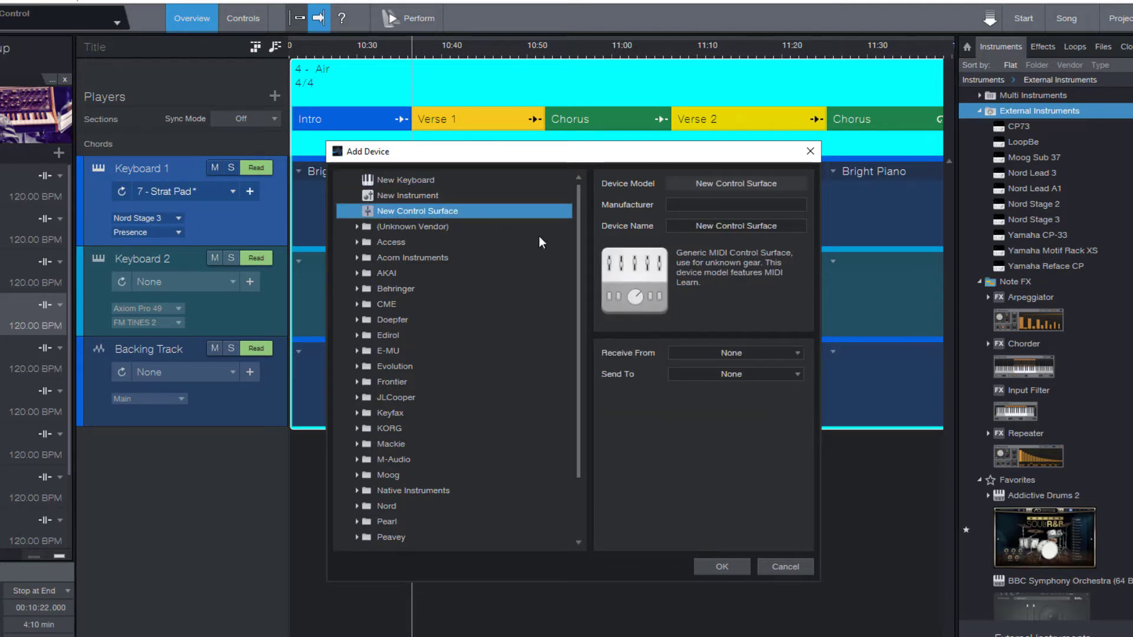
pyautogui.moveTo(644, 256)
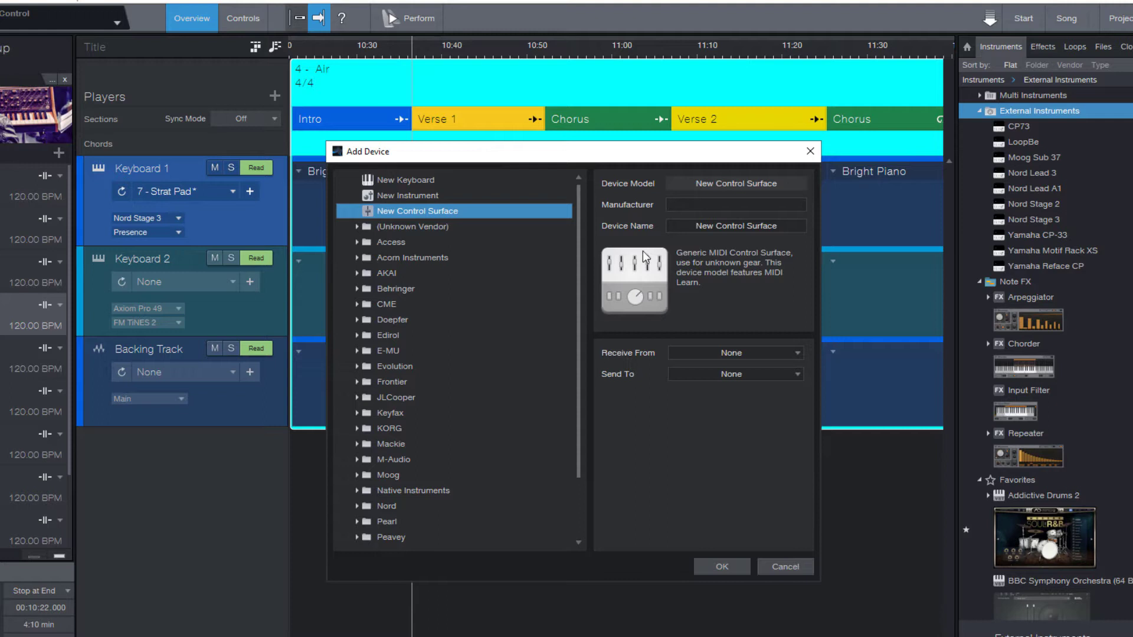
pyautogui.moveTo(559, 303)
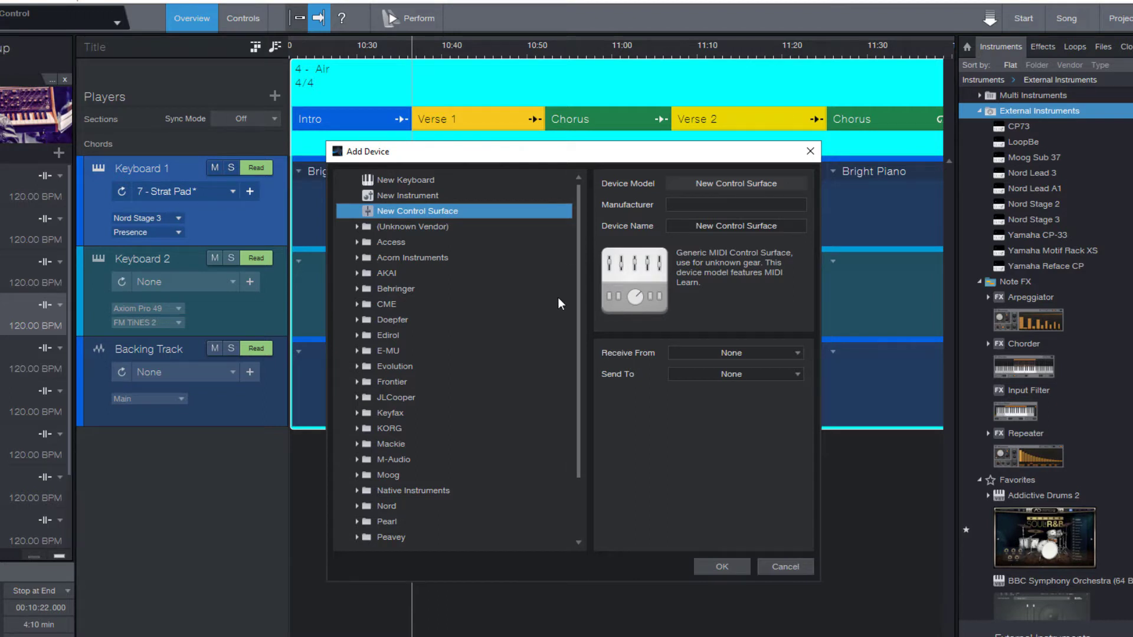
pyautogui.moveTo(490, 247)
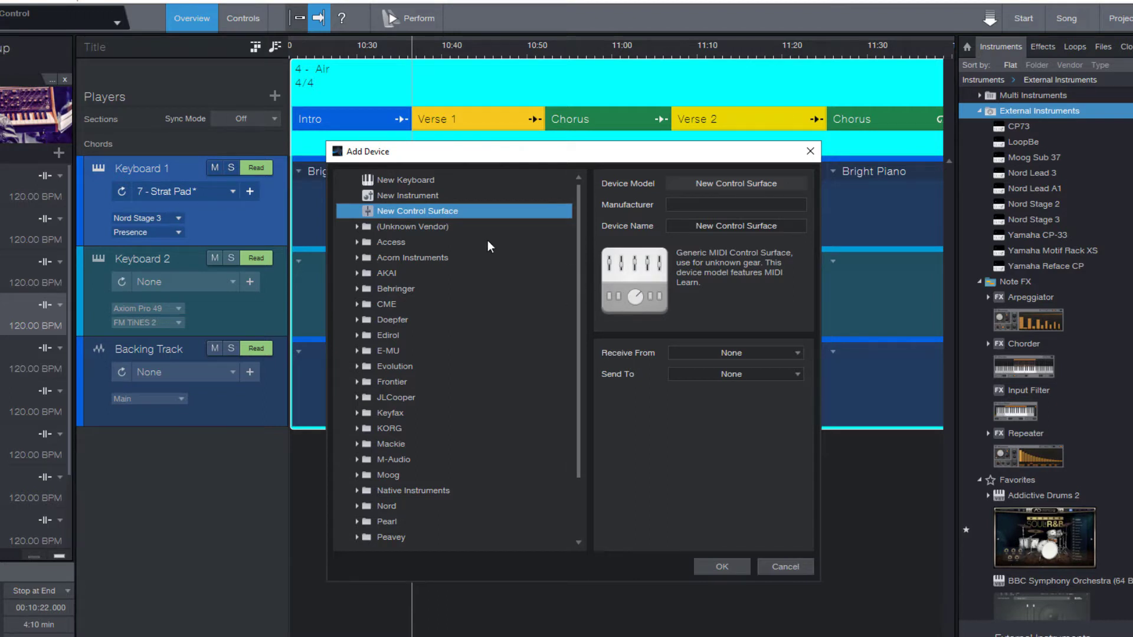
pyautogui.click(408, 195)
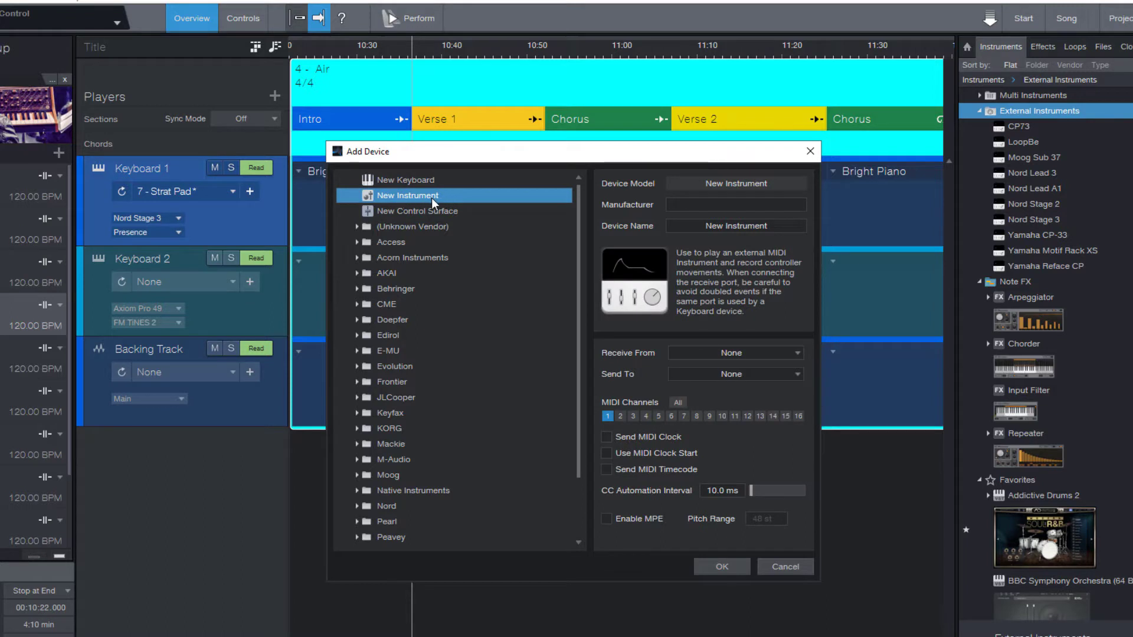
pyautogui.moveTo(761, 208)
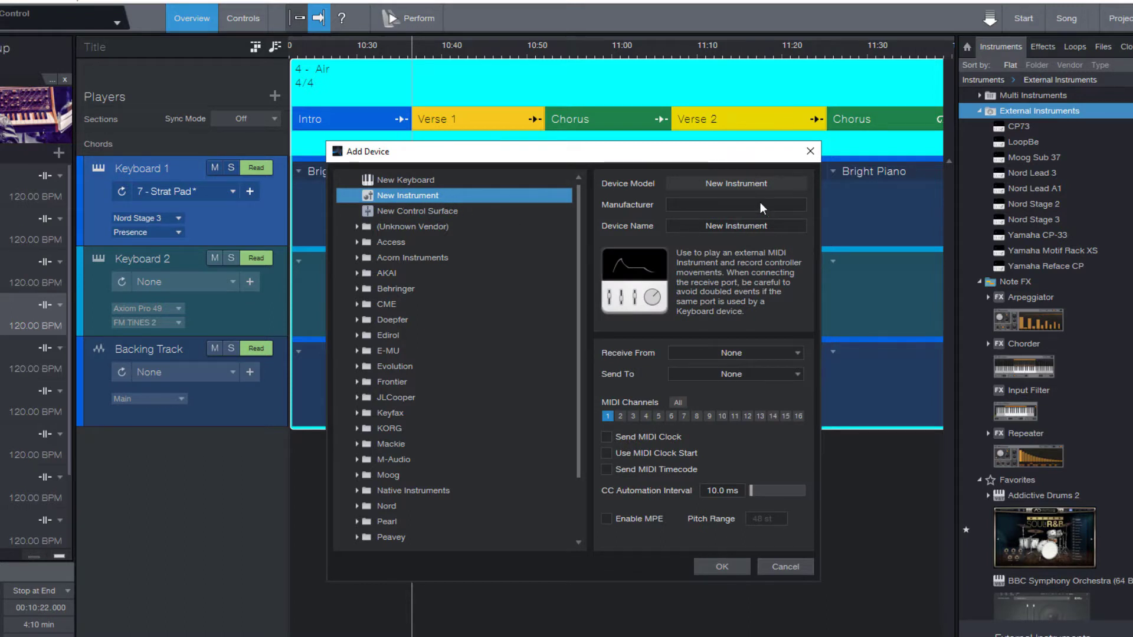
# Step: Define the instrument as Yamaha 'Mo XF 6' sending to MOXF6/MOXF8-1, with MPE enabled
pyautogui.write('Yamaha')
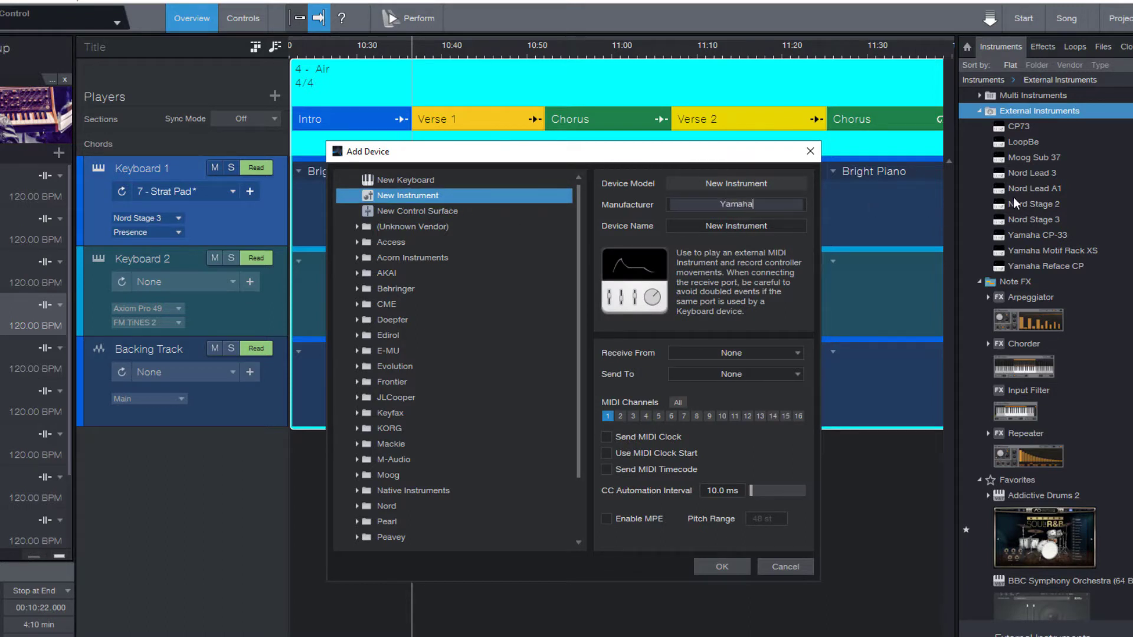
pyautogui.write('Mo XF 6')
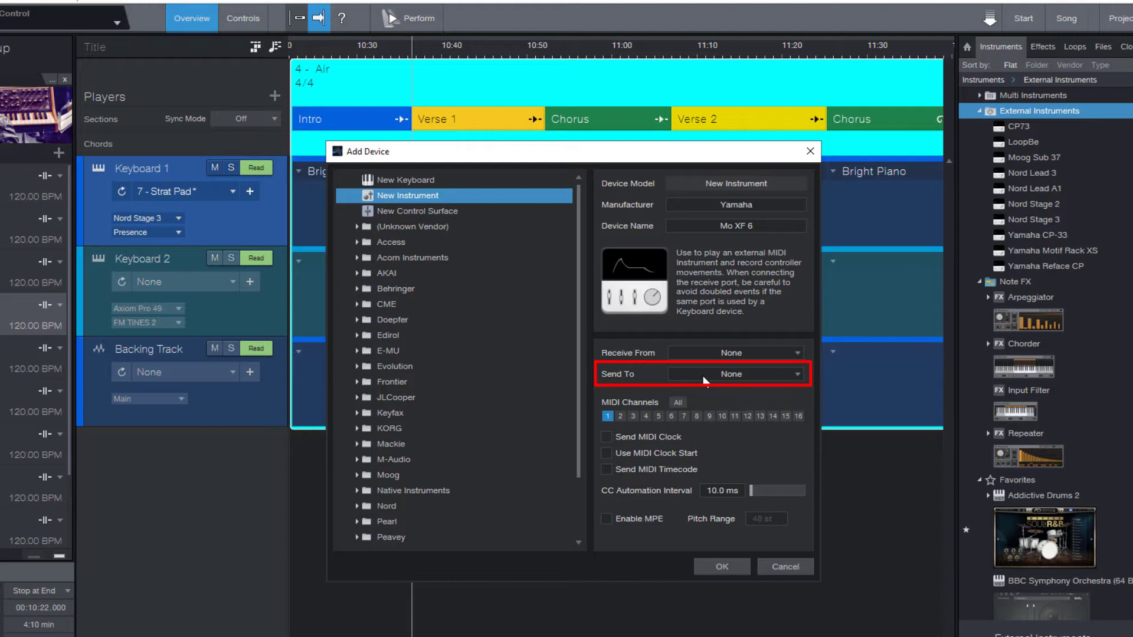
pyautogui.click(736, 374)
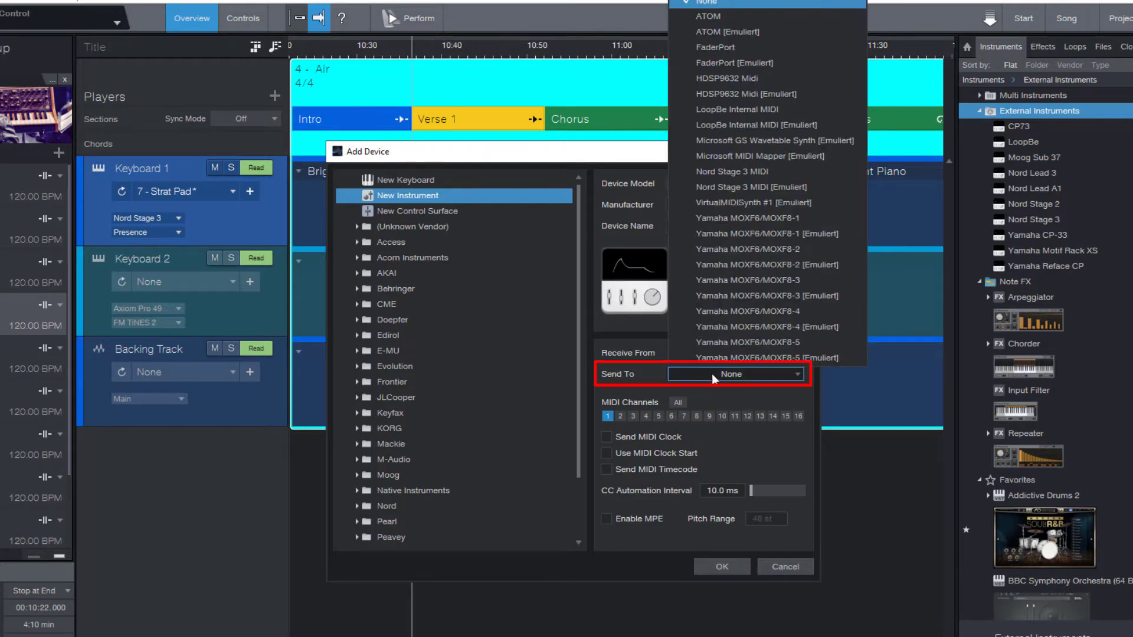
pyautogui.moveTo(758, 218)
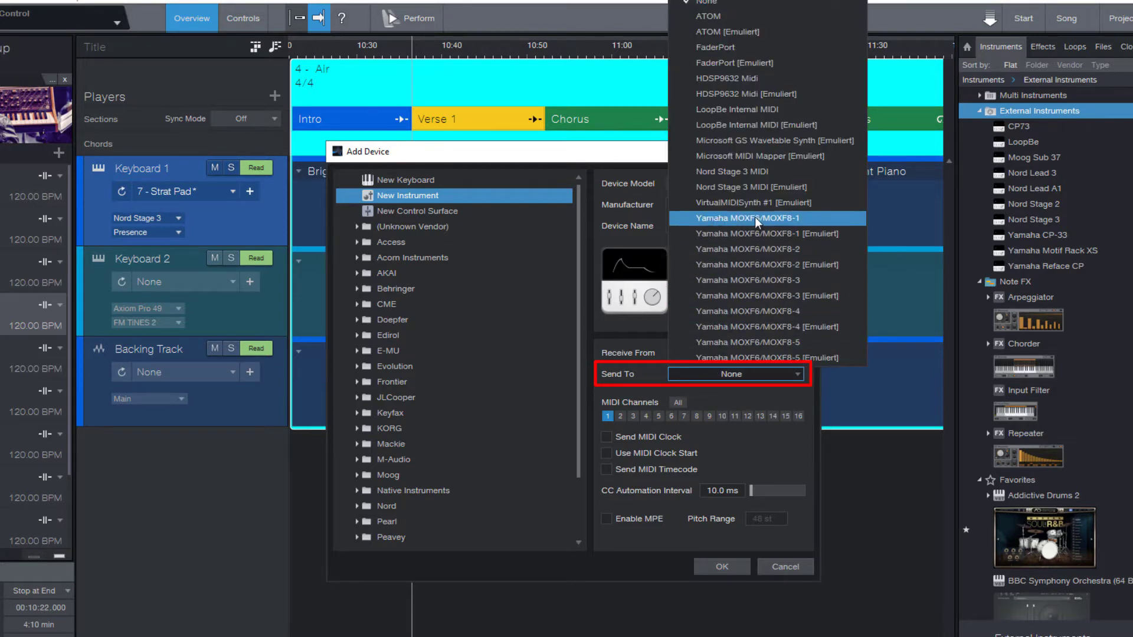
pyautogui.click(752, 218)
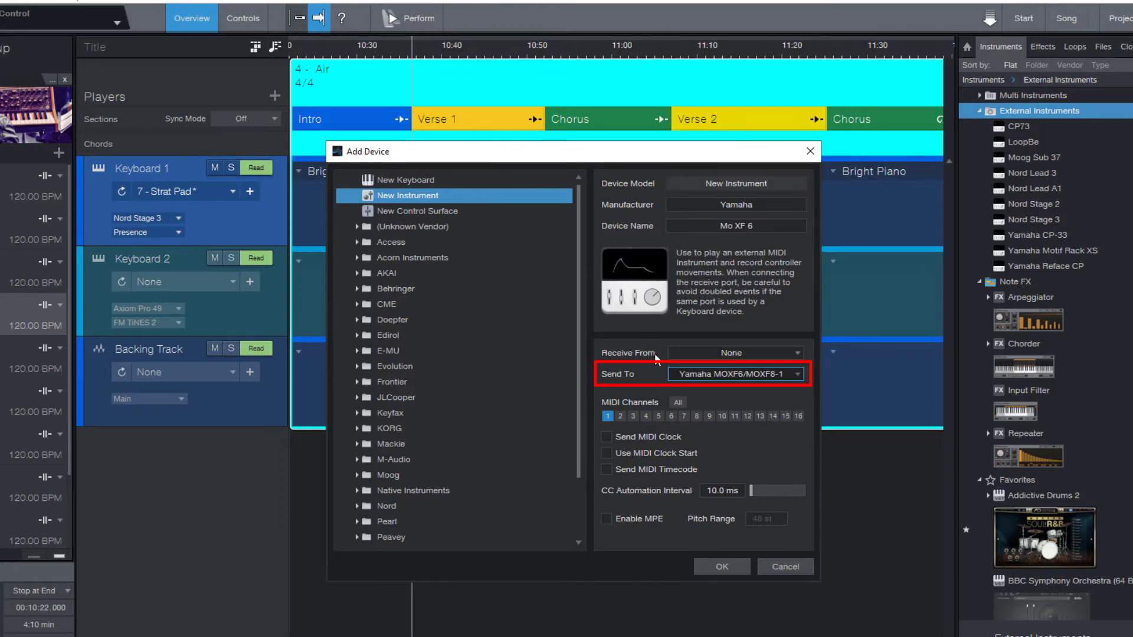
pyautogui.click(734, 353)
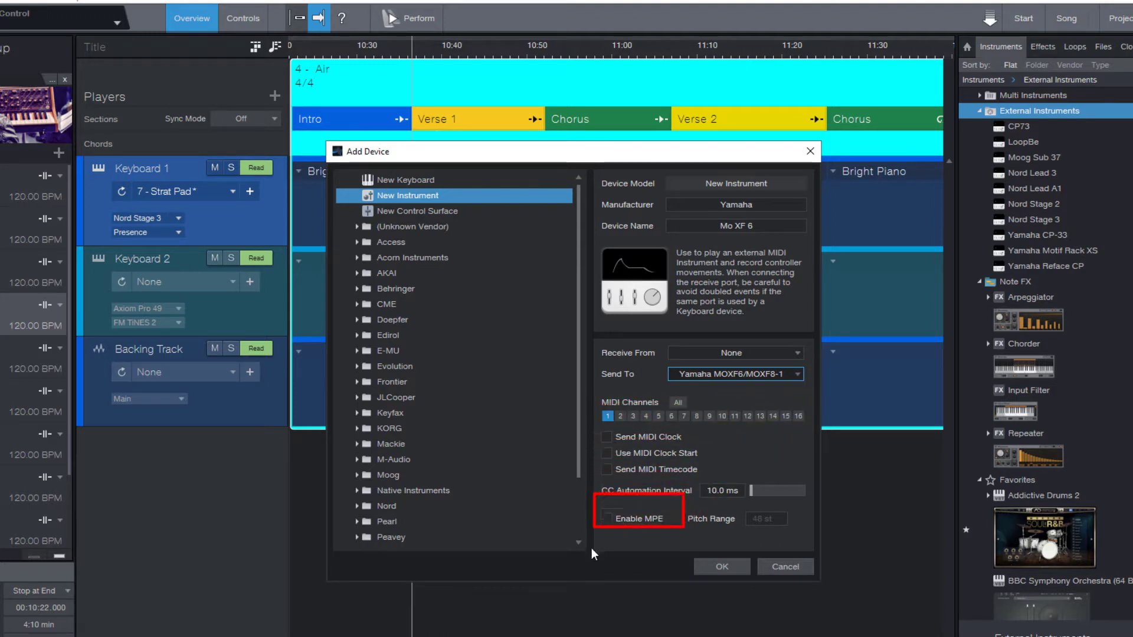
pyautogui.click(606, 518)
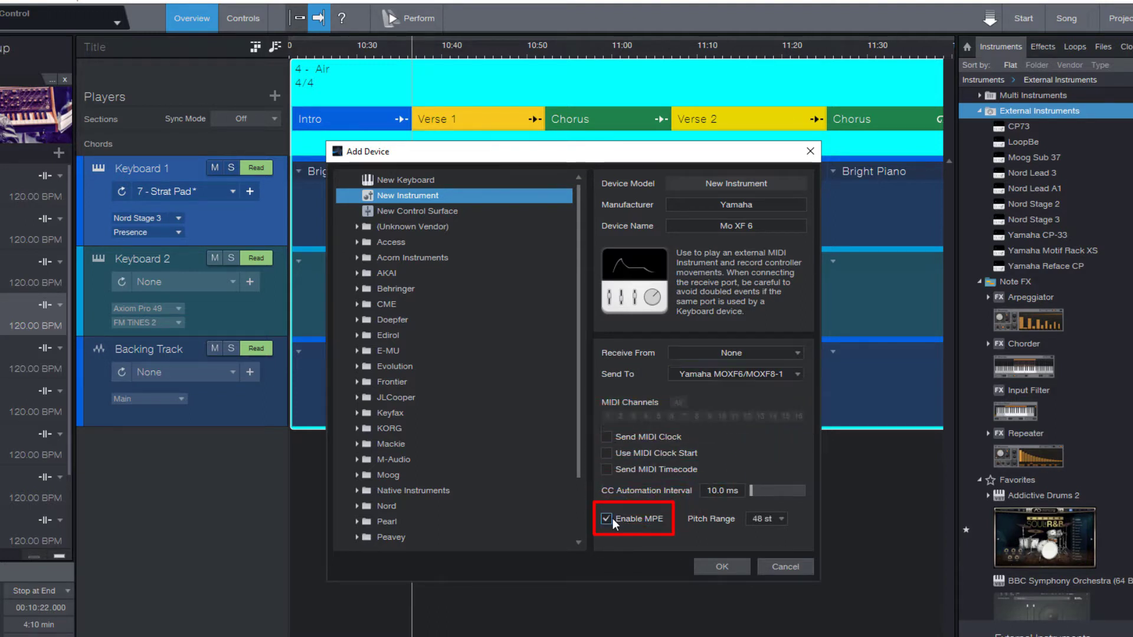
pyautogui.click(606, 518)
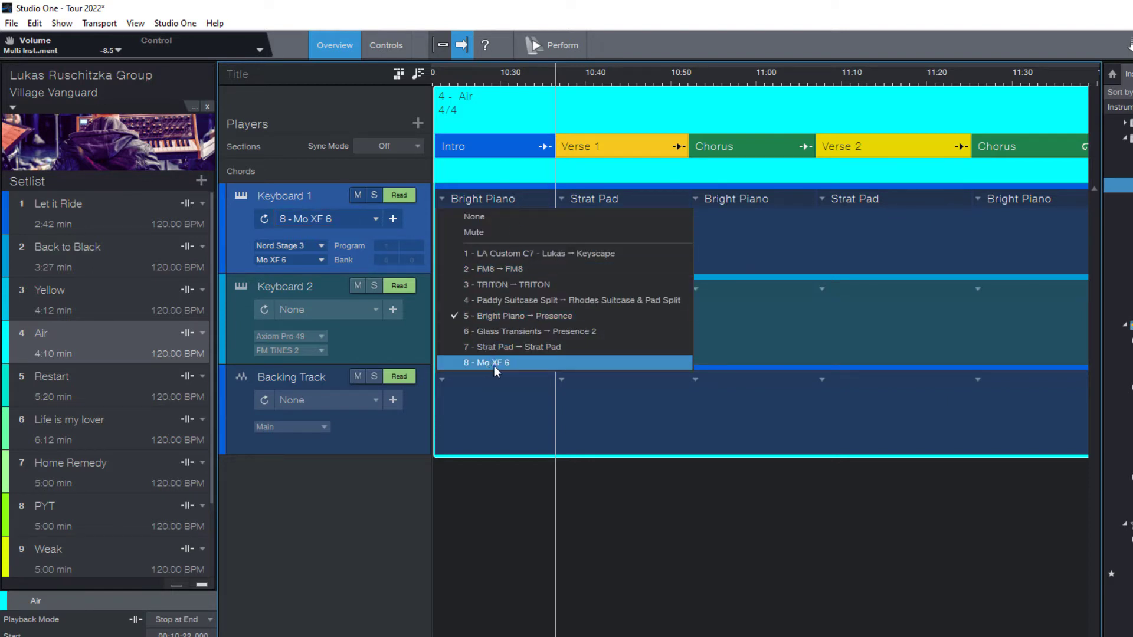
# Step: Assign patch 8 - Mo XF 6 to Keyboard 1 on Air's Intro section
pyautogui.click(492, 363)
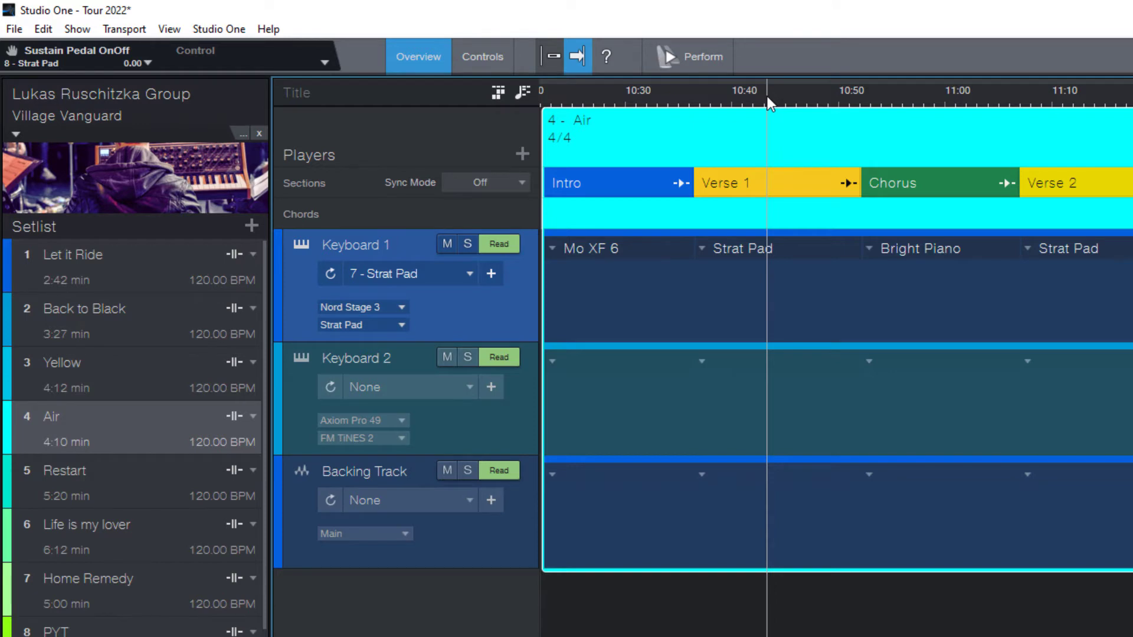
pyautogui.moveTo(530, 119)
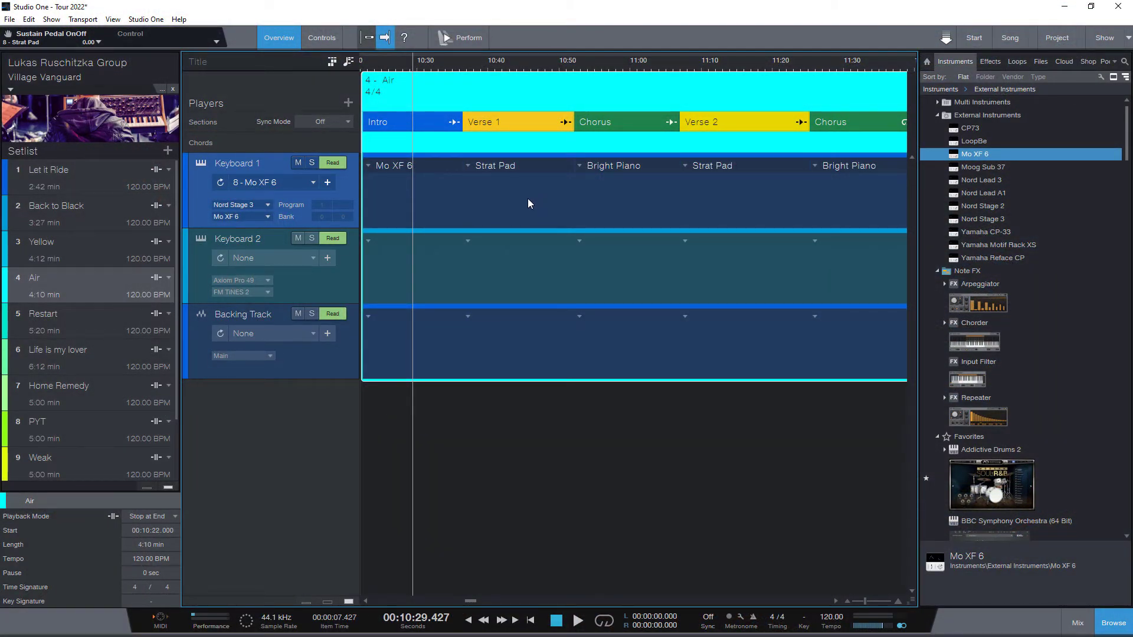
pyautogui.moveTo(493, 203)
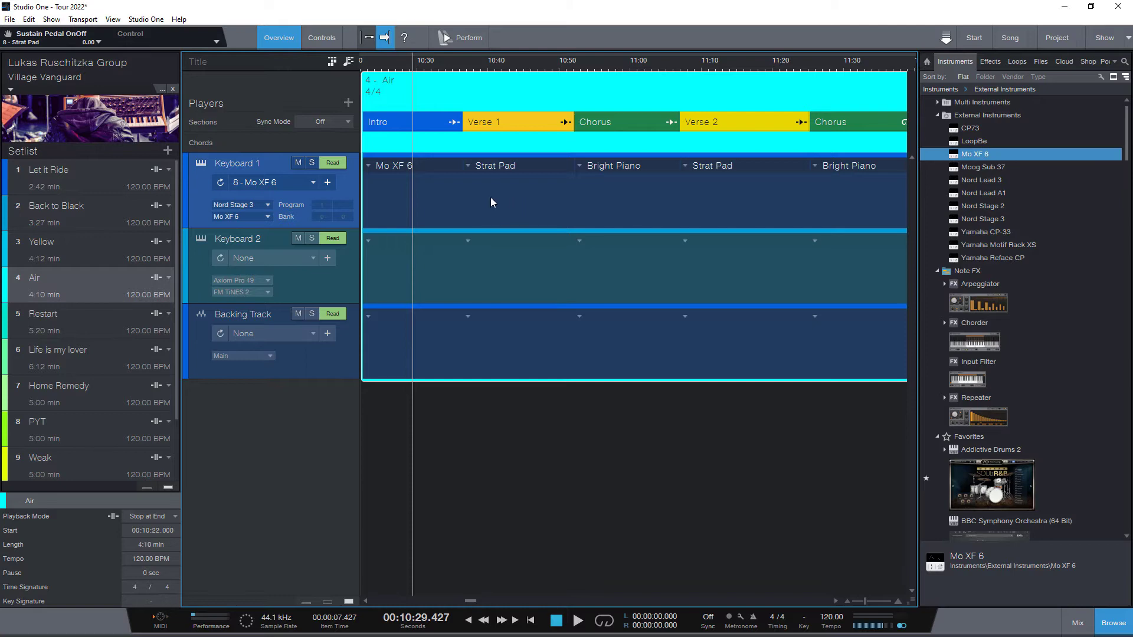
pyautogui.moveTo(456, 207)
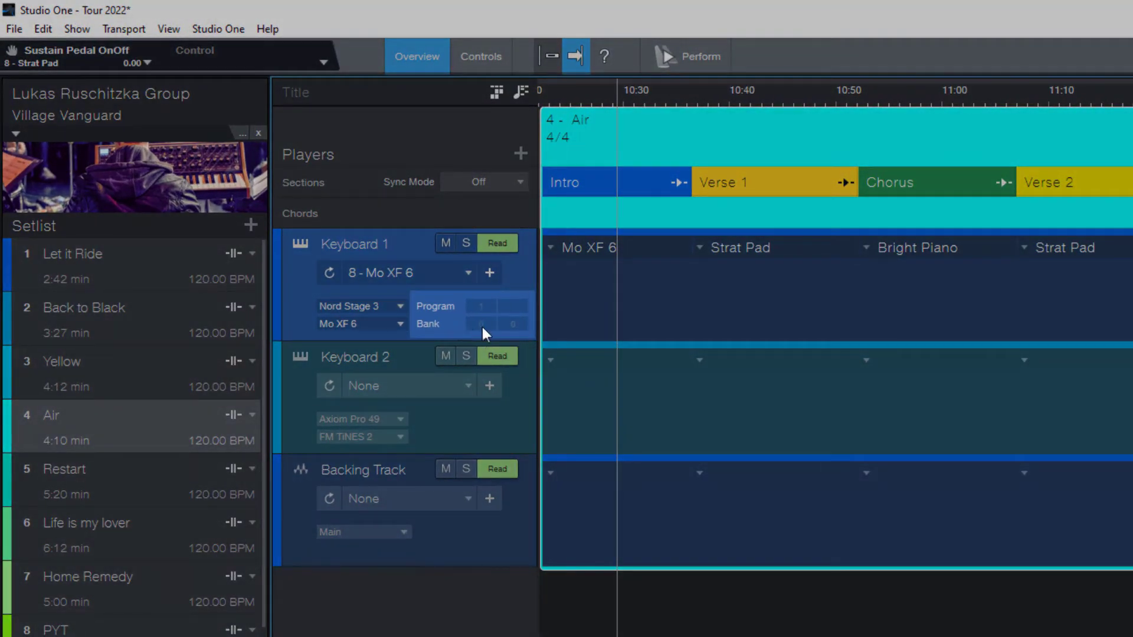
pyautogui.moveTo(556, 333)
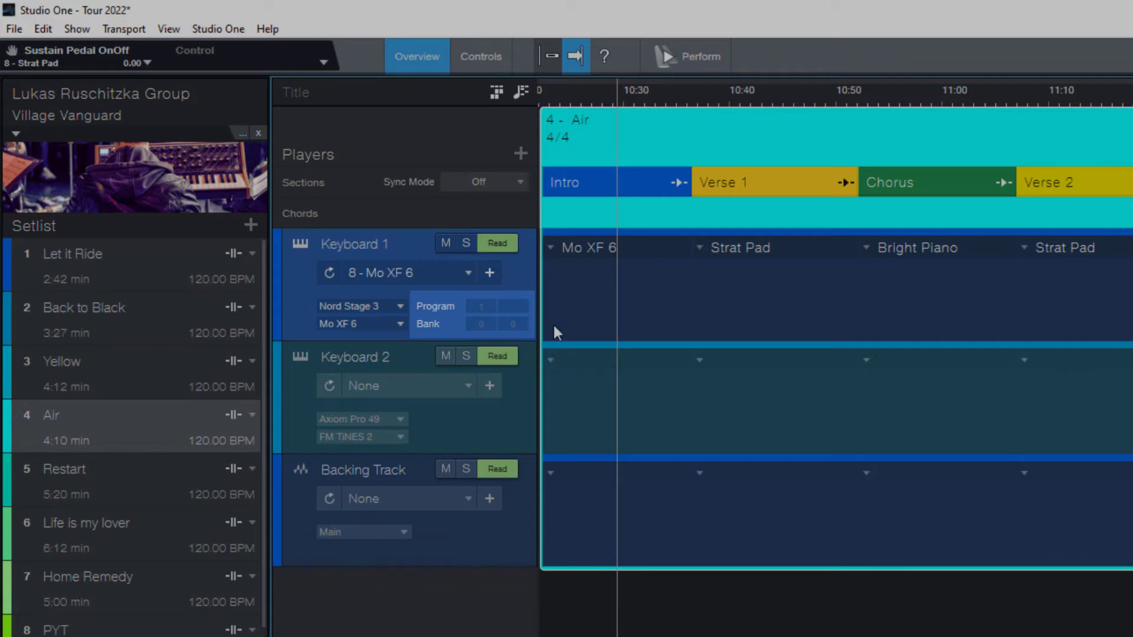
pyautogui.moveTo(551, 318)
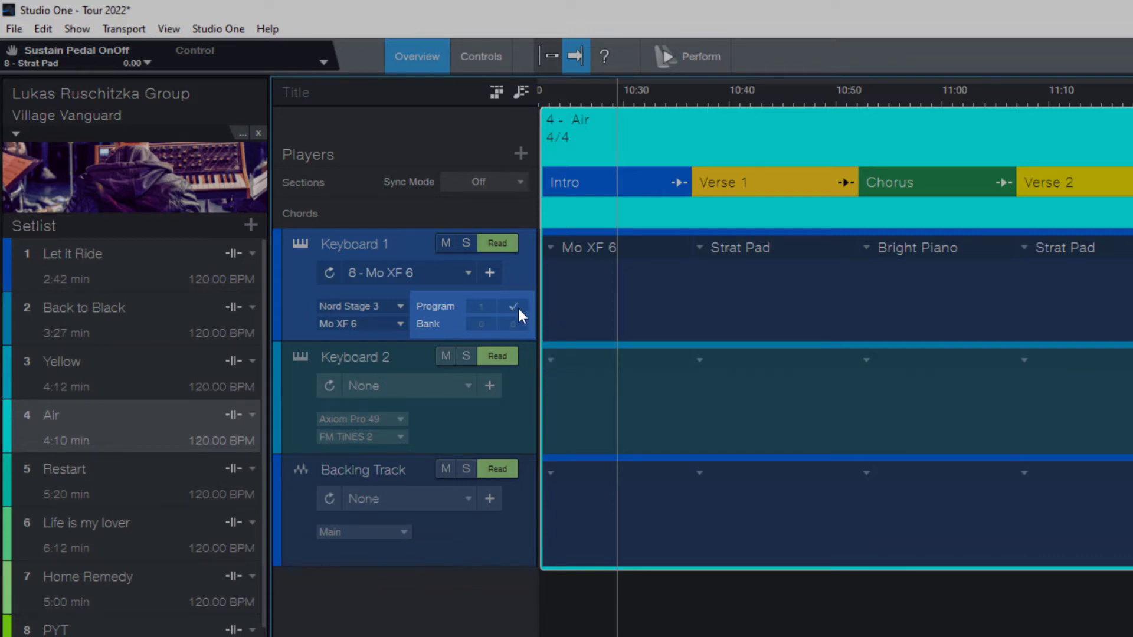
pyautogui.moveTo(514, 312)
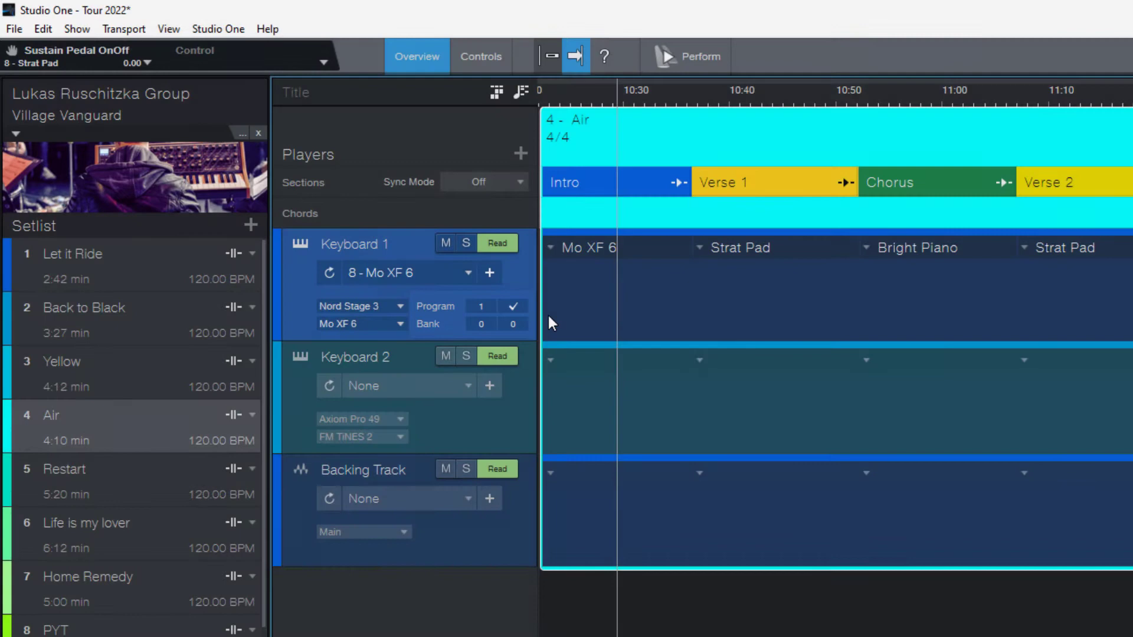
pyautogui.moveTo(437, 324)
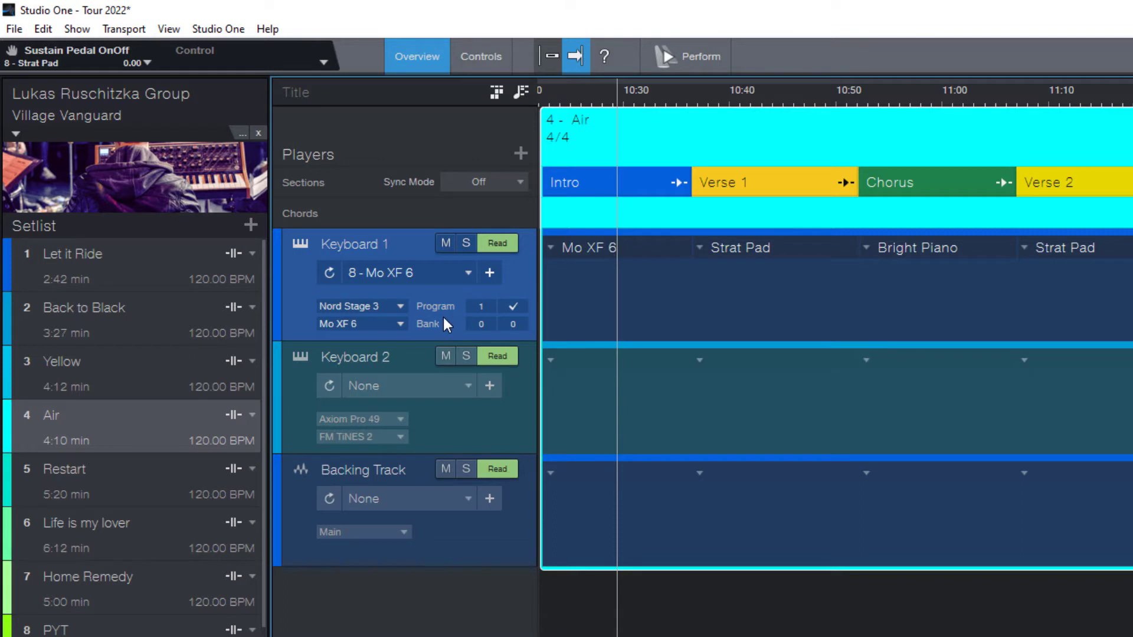
pyautogui.moveTo(456, 319)
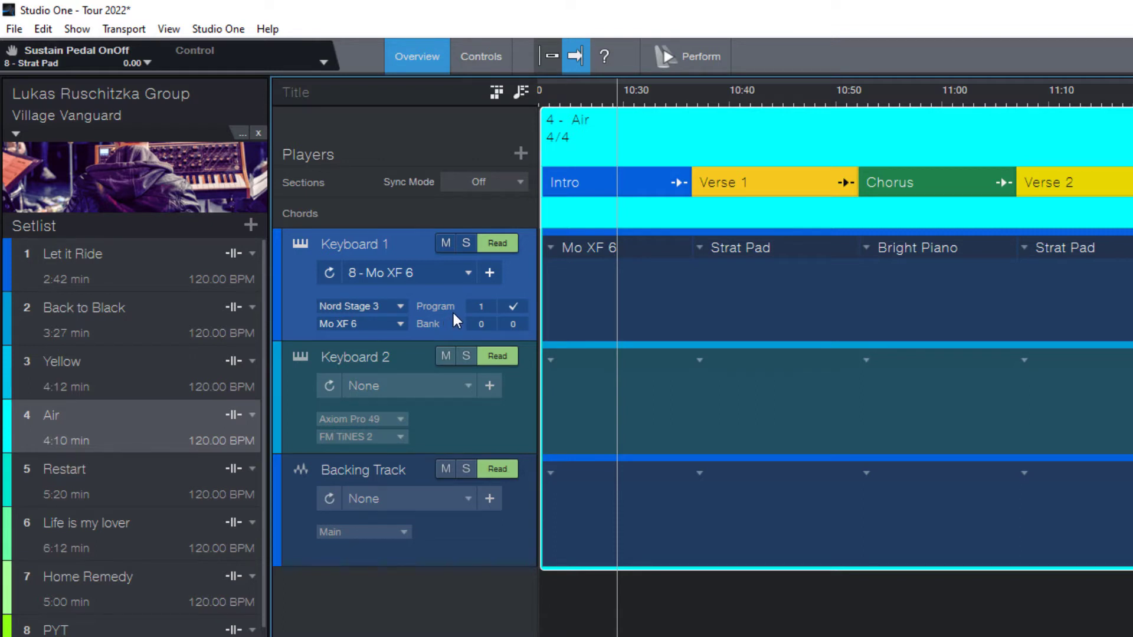
pyautogui.moveTo(518, 334)
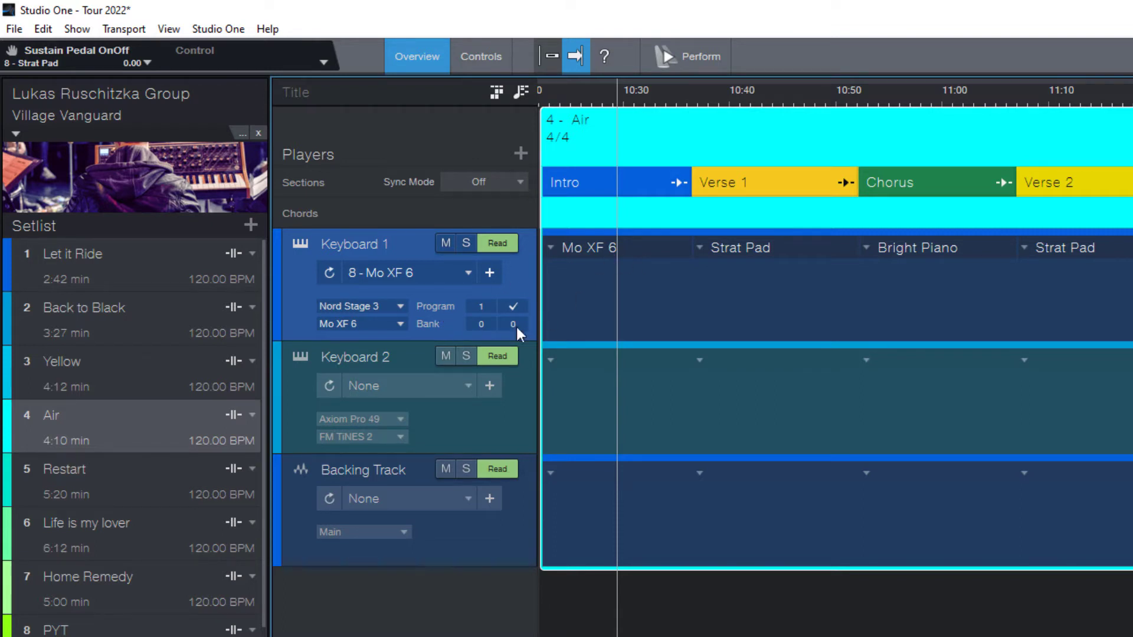
pyautogui.moveTo(446, 325)
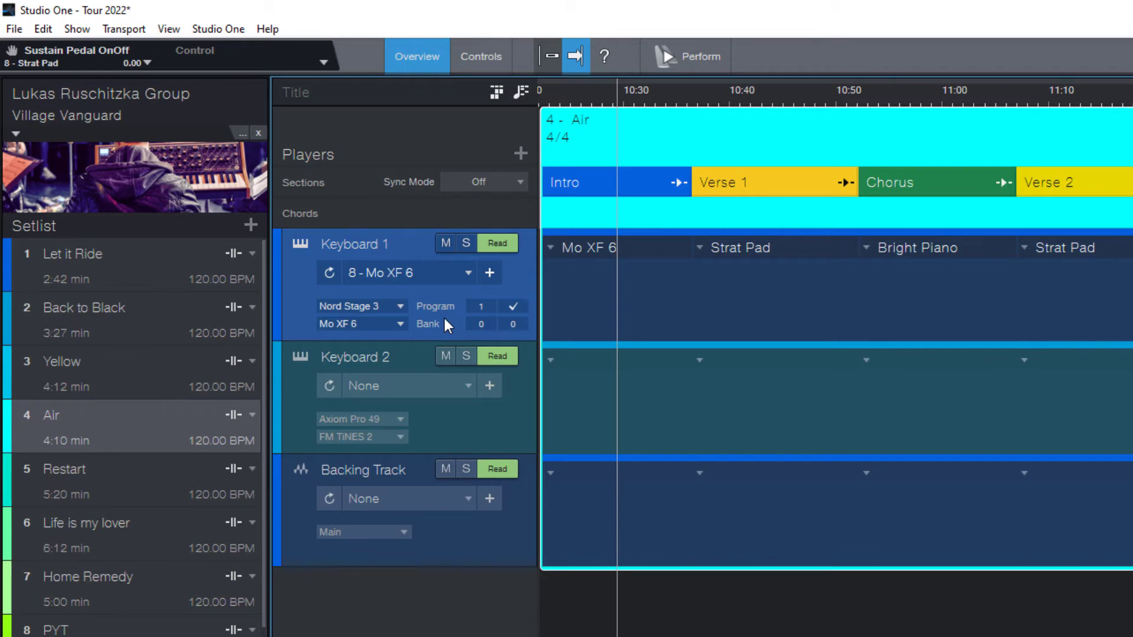
pyautogui.moveTo(400, 332)
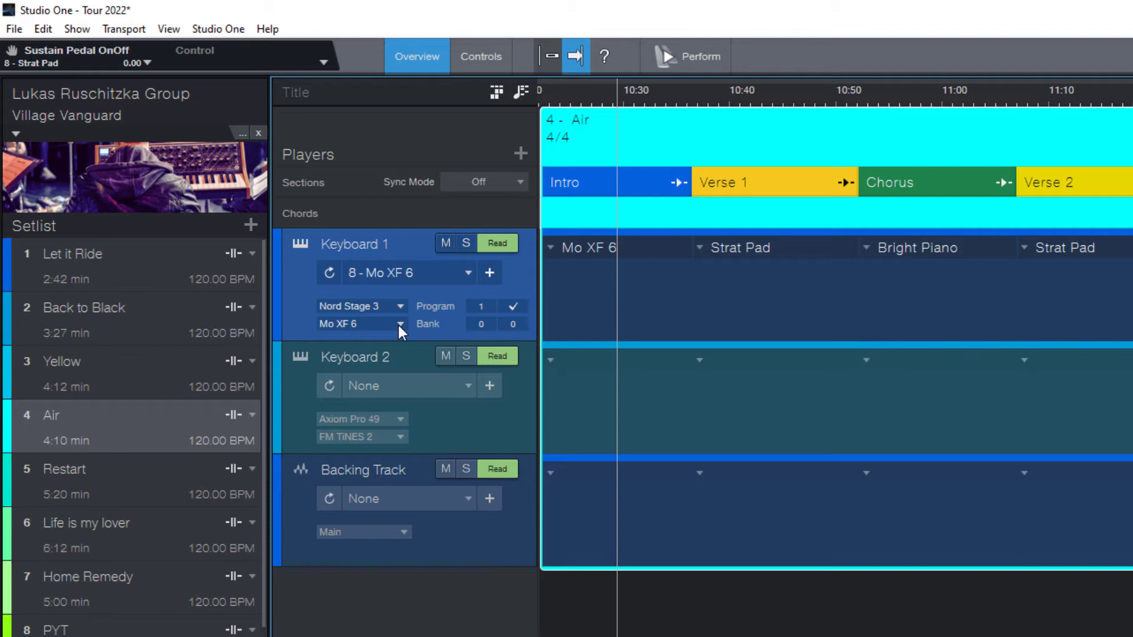
pyautogui.moveTo(447, 324)
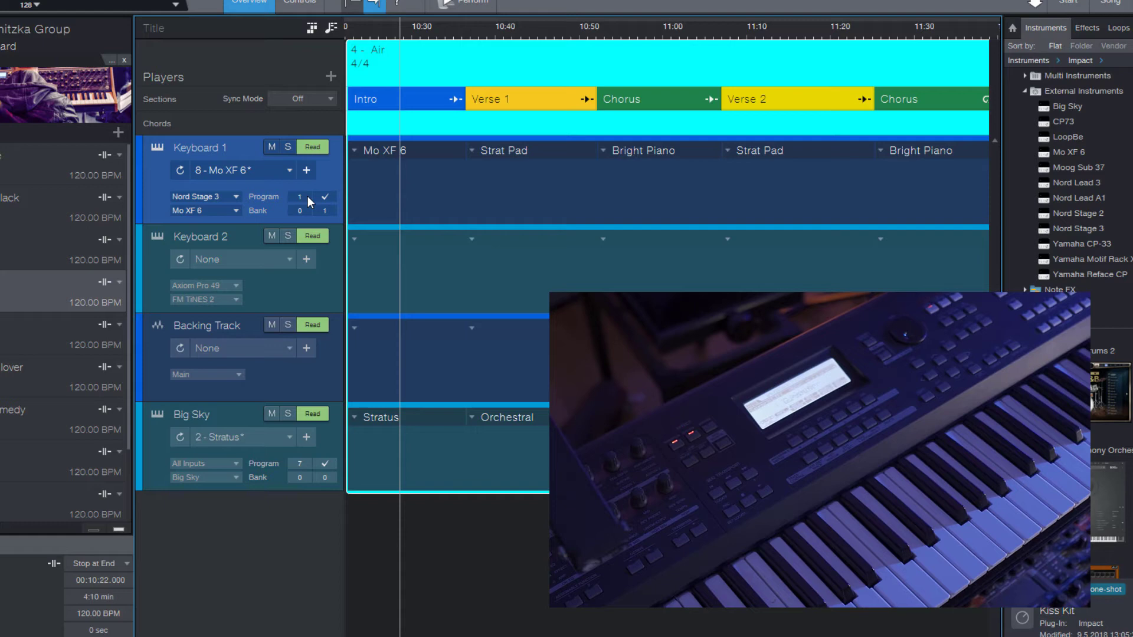
pyautogui.moveTo(331, 217)
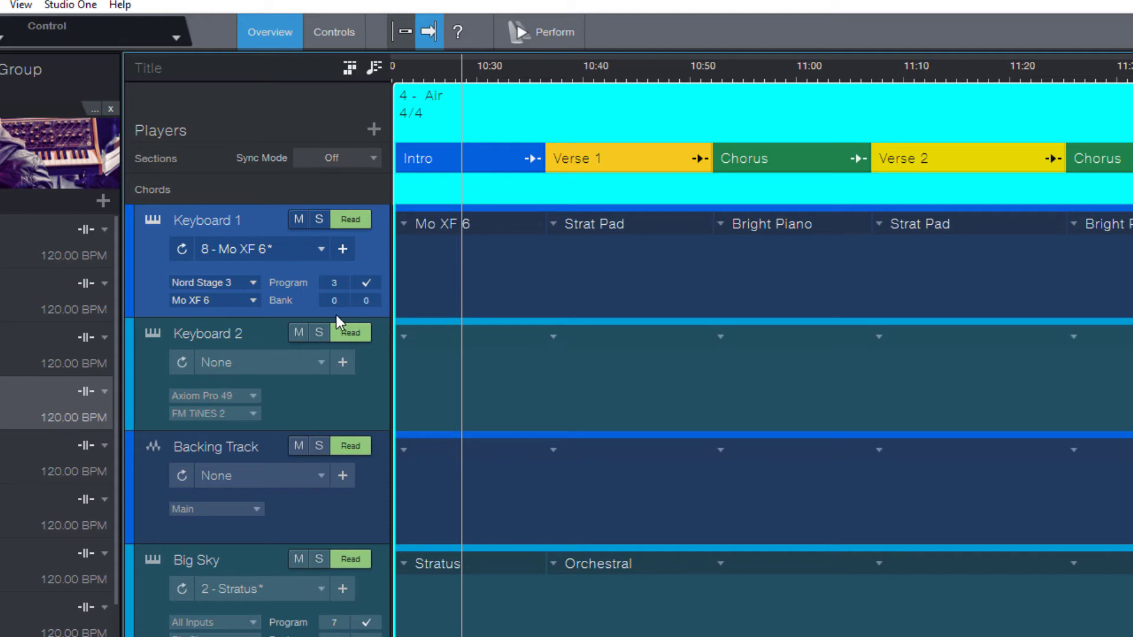
pyautogui.moveTo(342, 309)
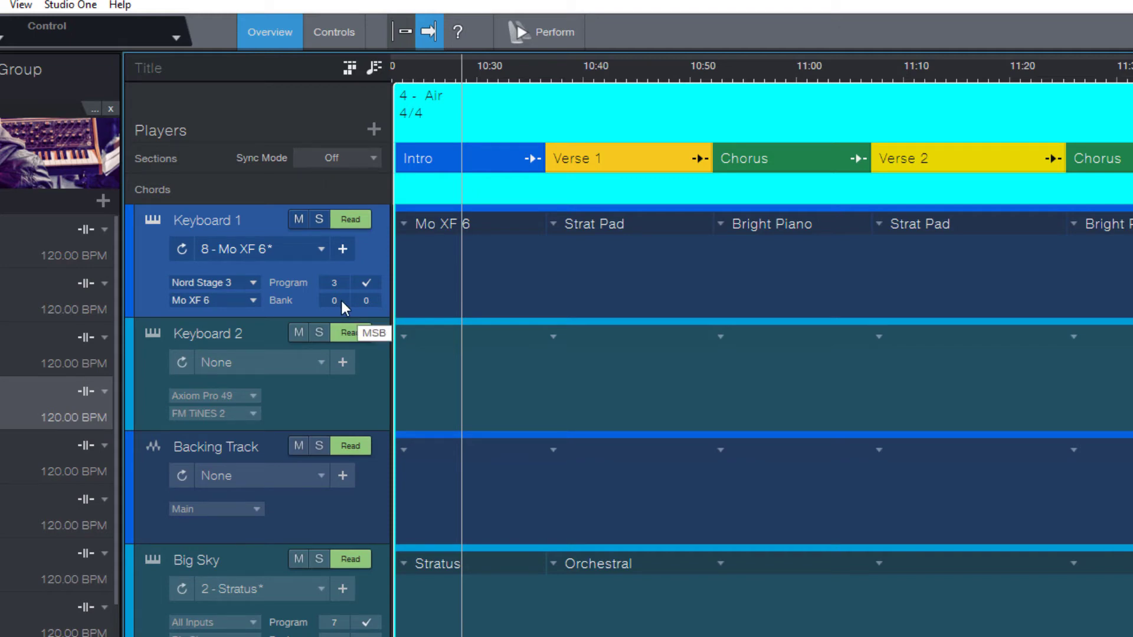
pyautogui.moveTo(377, 308)
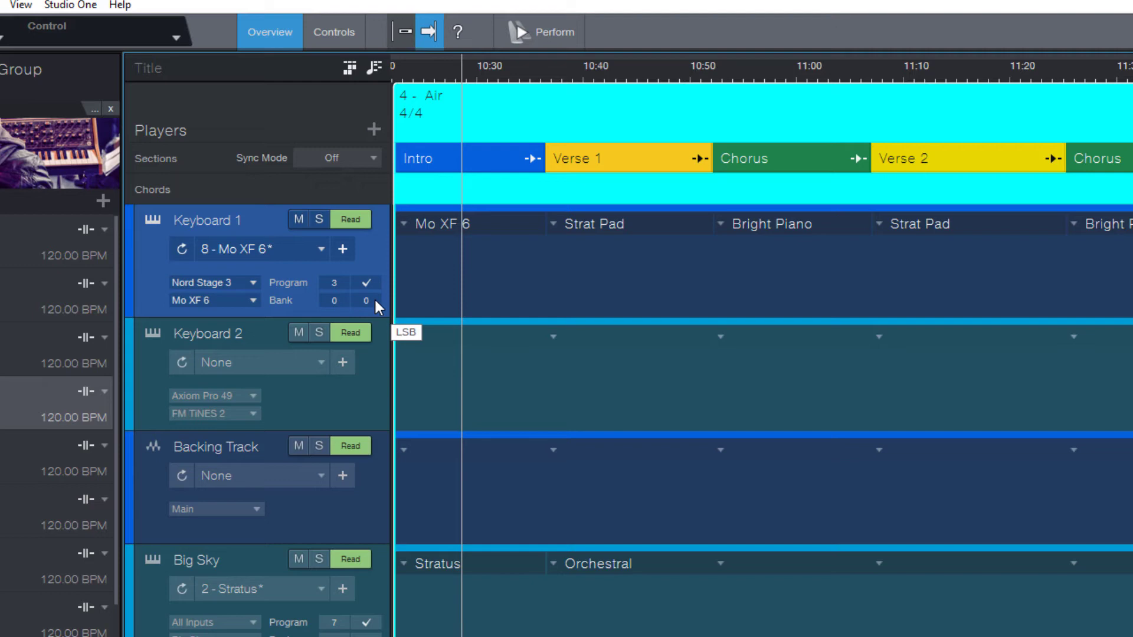
pyautogui.moveTo(389, 310)
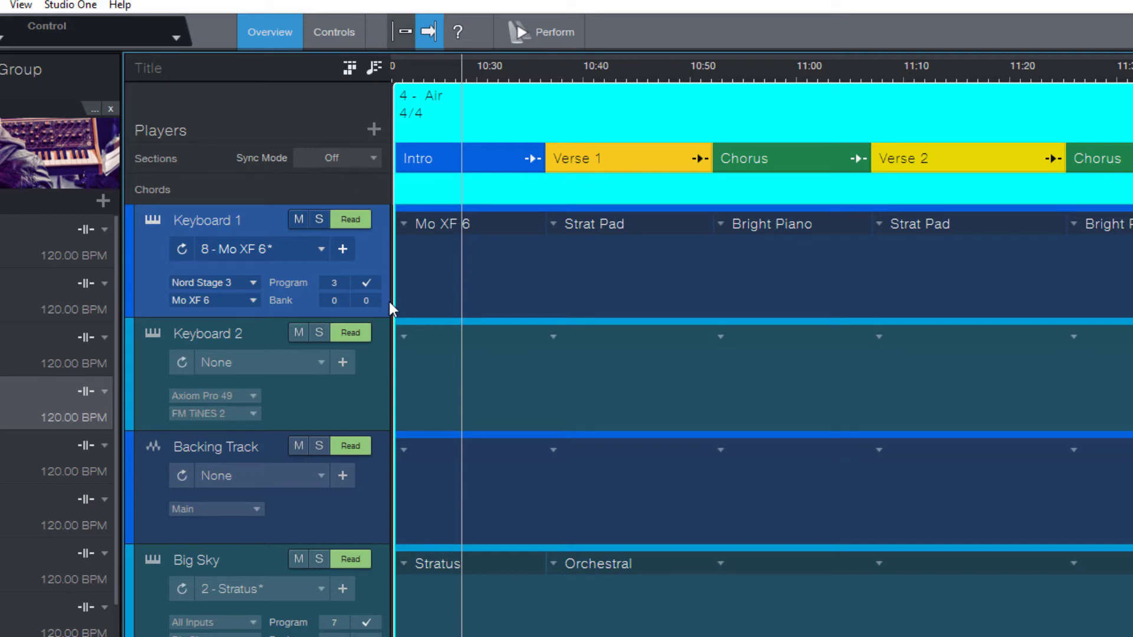
# Step: Briefly change Keyboard 1's program number, then set it back to 3
pyautogui.click(334, 288)
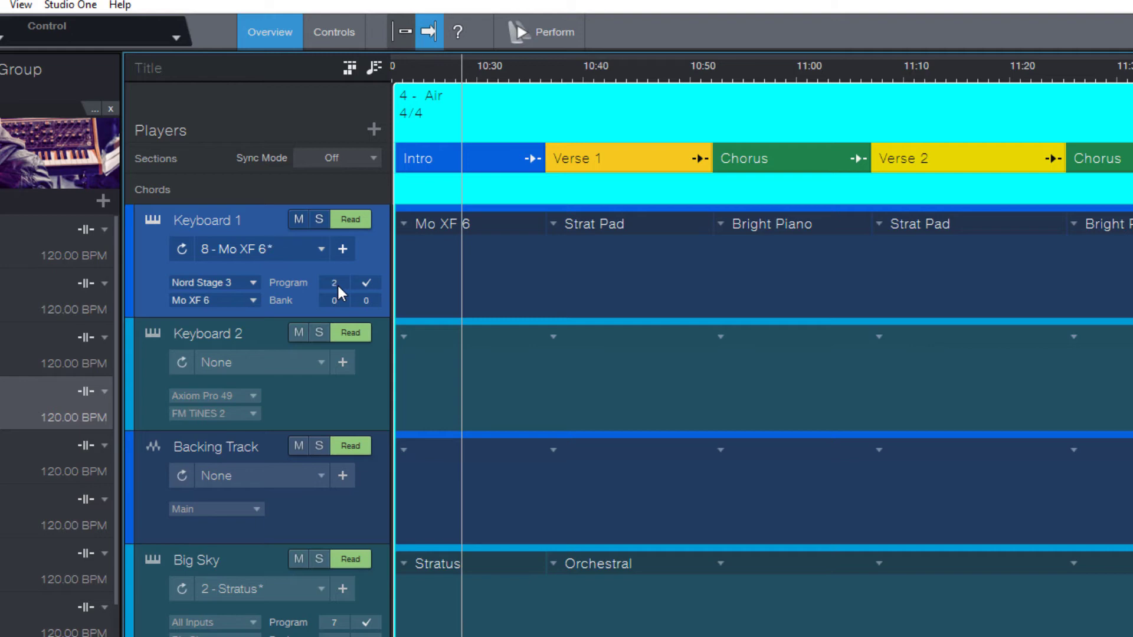
pyautogui.click(333, 283)
pyautogui.write('3')
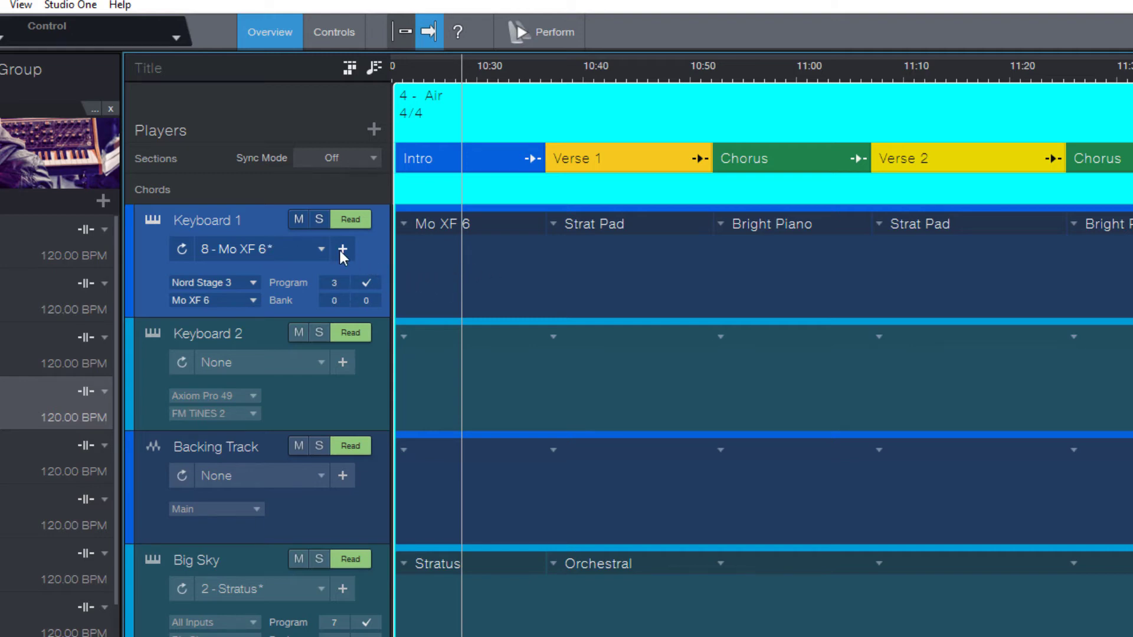
pyautogui.moveTo(362, 307)
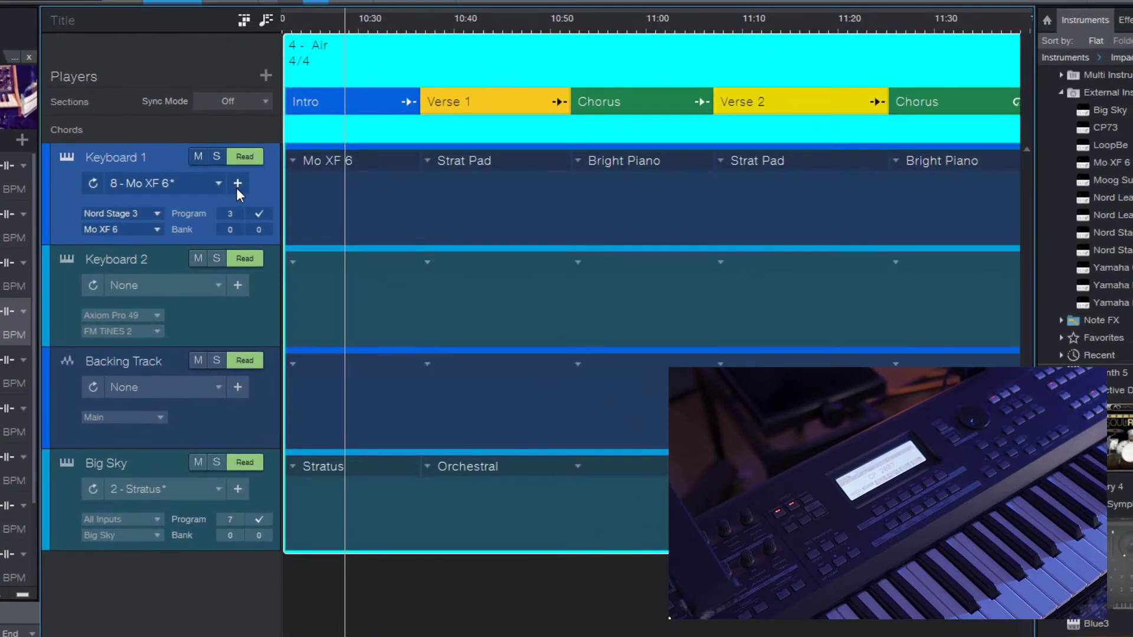
# Step: Save Keyboard 1's current sound as a new patch named 'CP 2007'
pyautogui.click(238, 184)
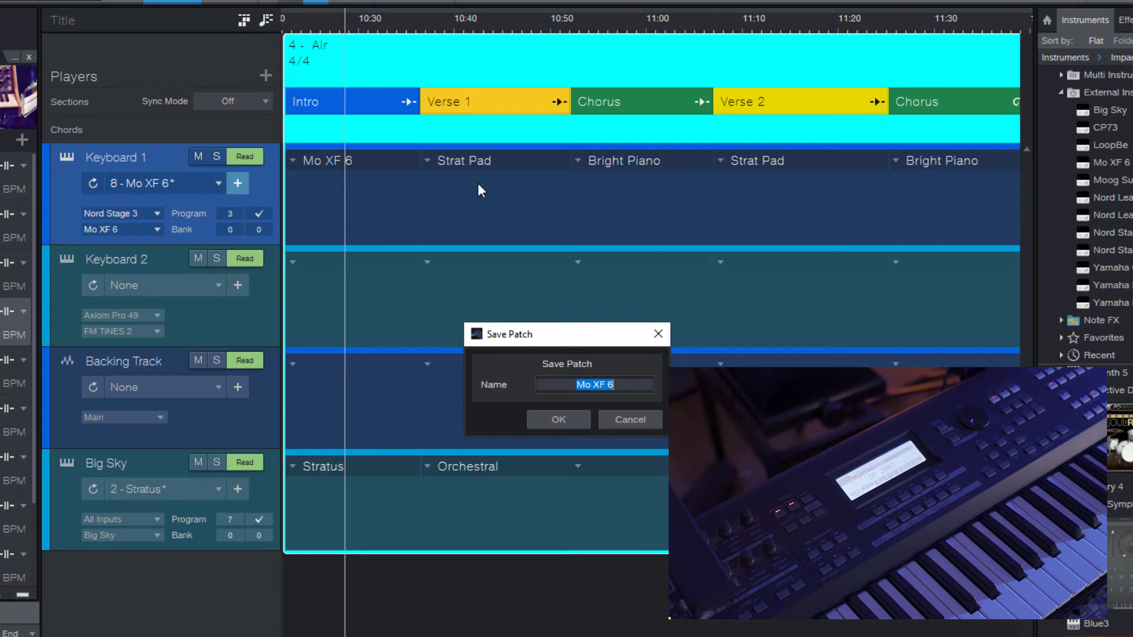
pyautogui.write('CP 2007')
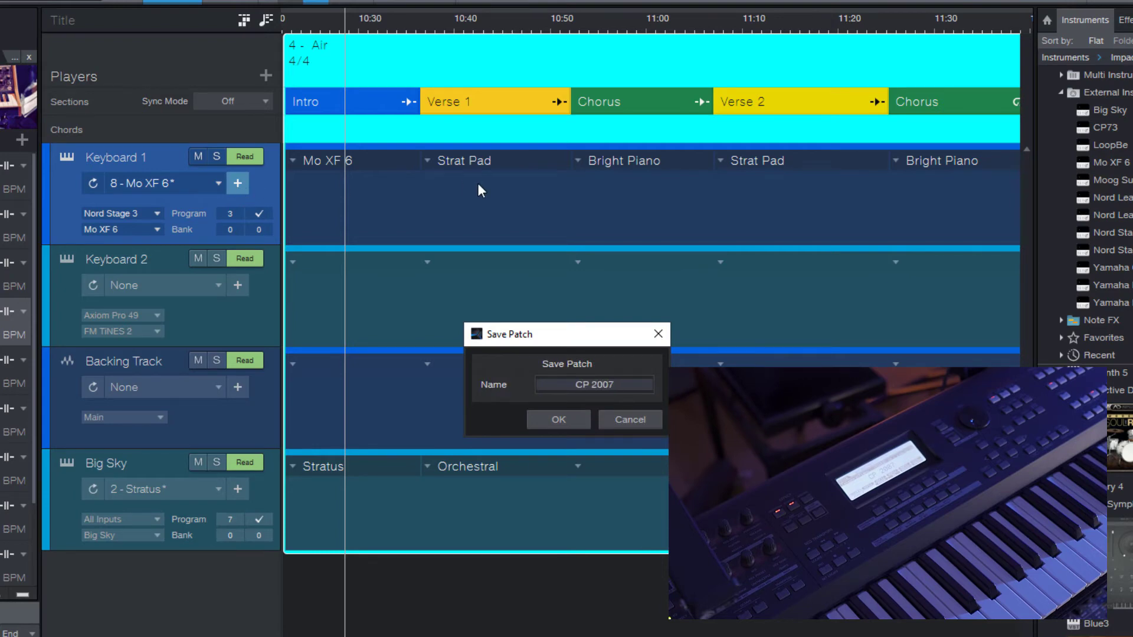
pyautogui.click(559, 419)
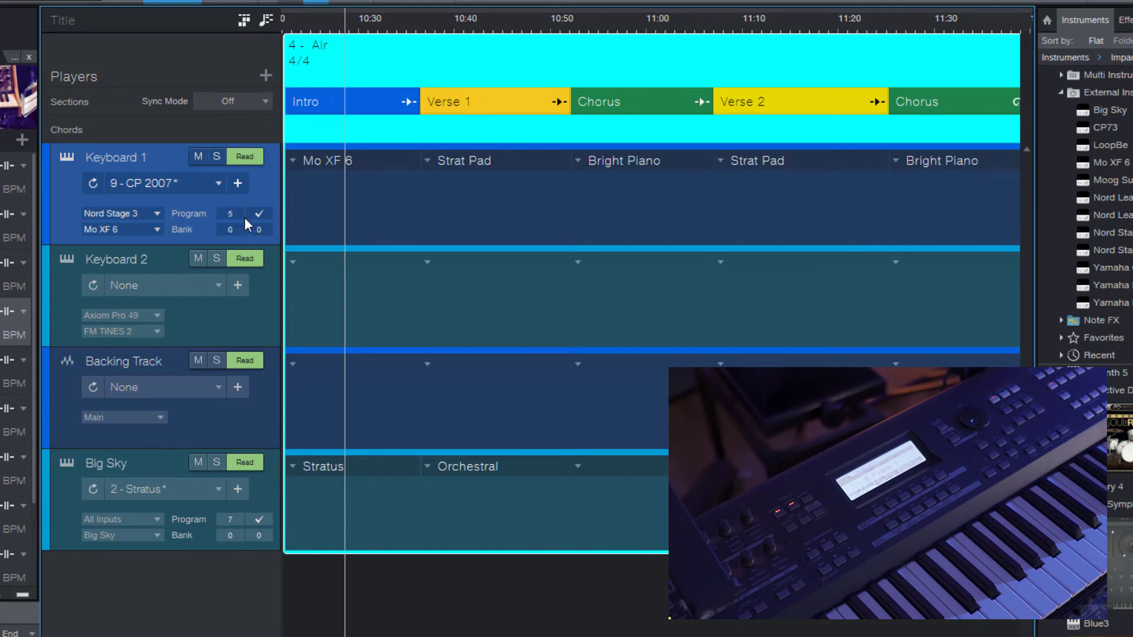
# Step: Save another Keyboard 1 patch named 'E.Piano 1'
pyautogui.click(238, 183)
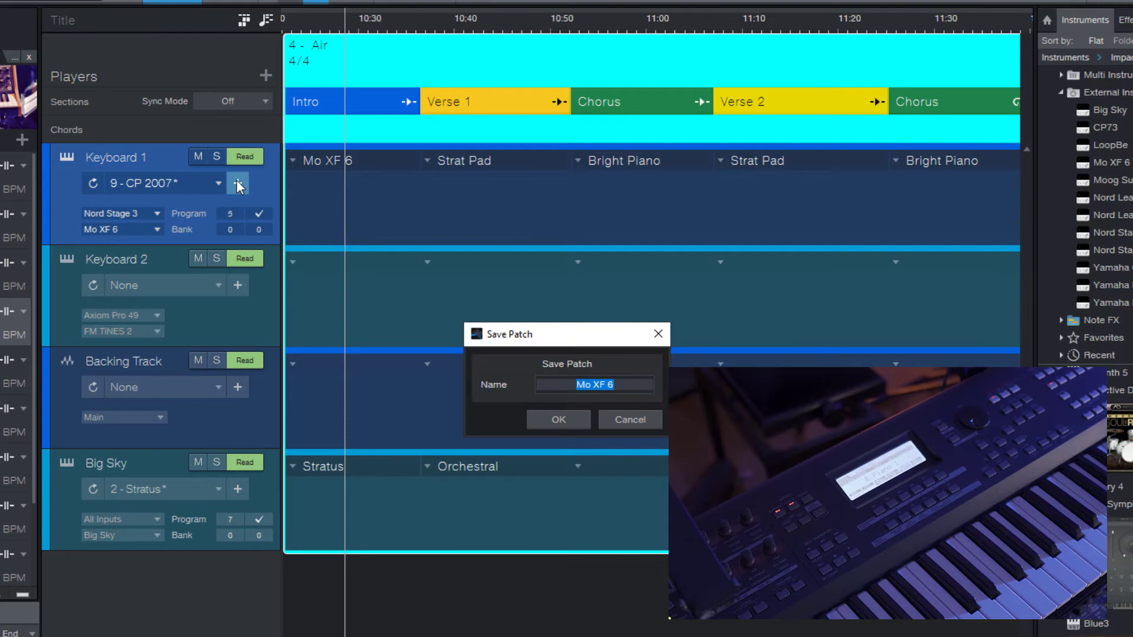
pyautogui.write('E.Piano 1')
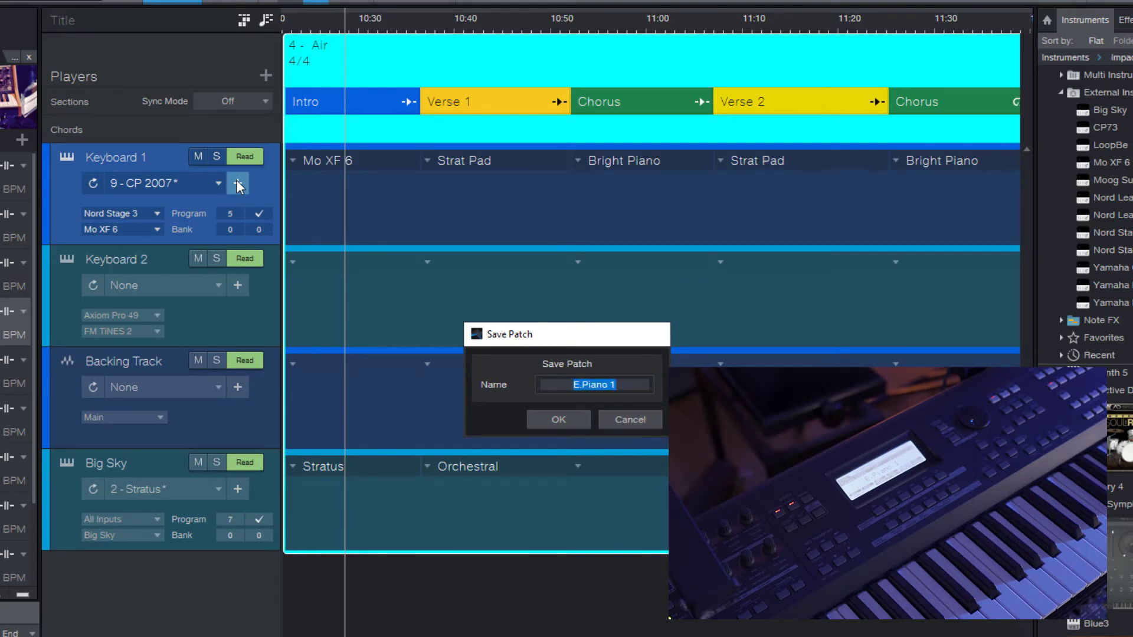
pyautogui.click(558, 419)
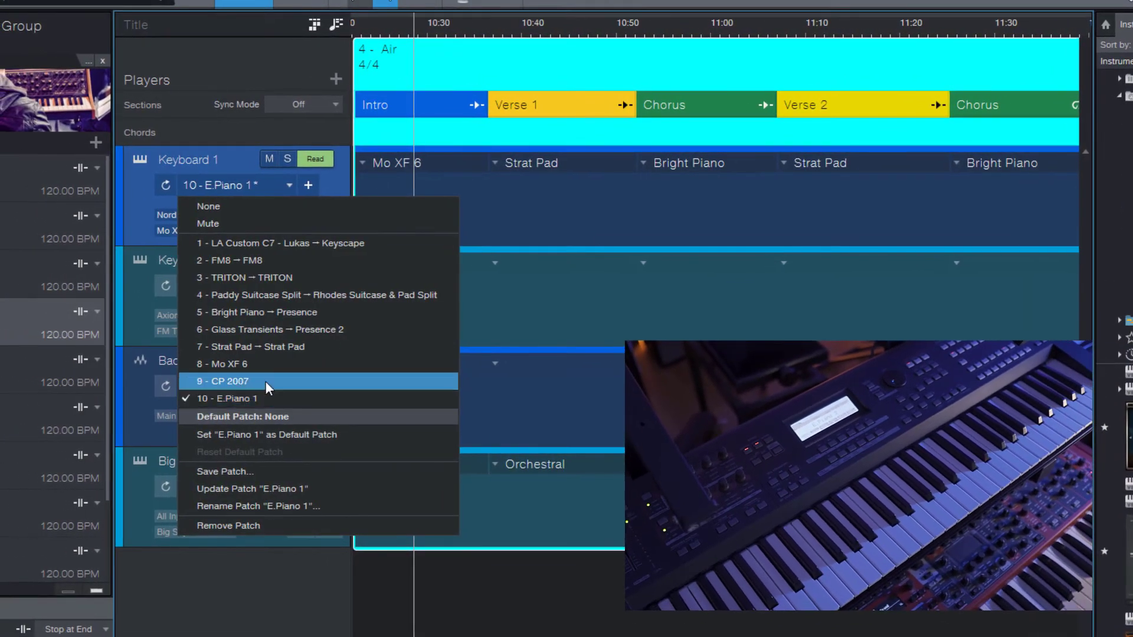
# Step: Switch Keyboard 1 back to patch 9 - CP 2007
pyautogui.click(222, 381)
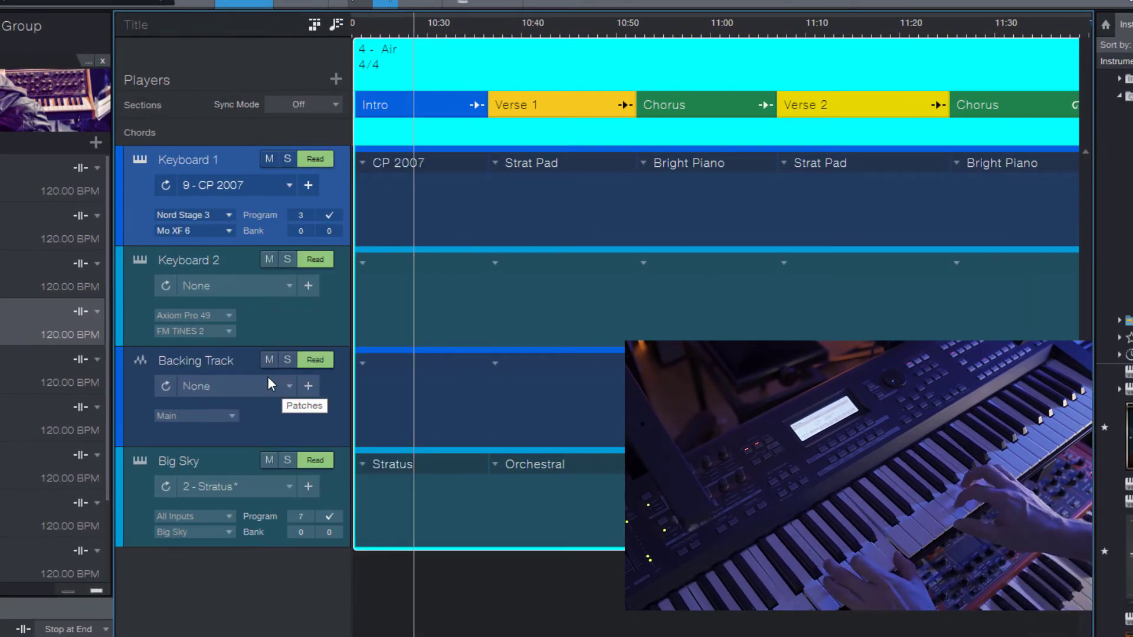
pyautogui.moveTo(258, 376)
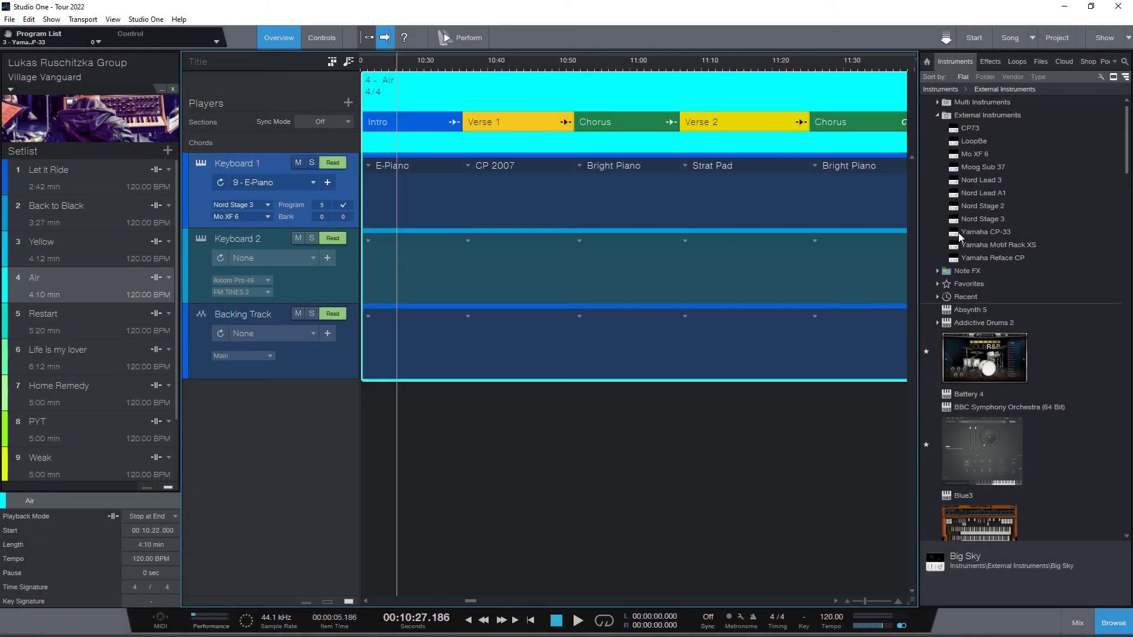
# Step: Show the External Instruments folder in the Browser's Instruments tab
pyautogui.click(987, 115)
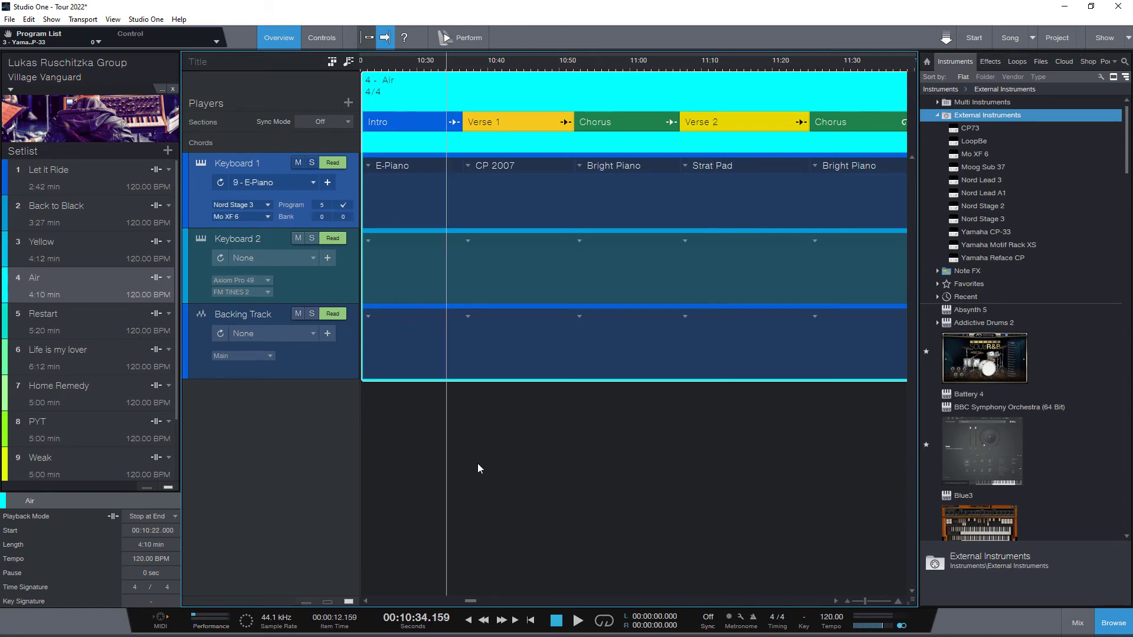
pyautogui.moveTo(581, 288)
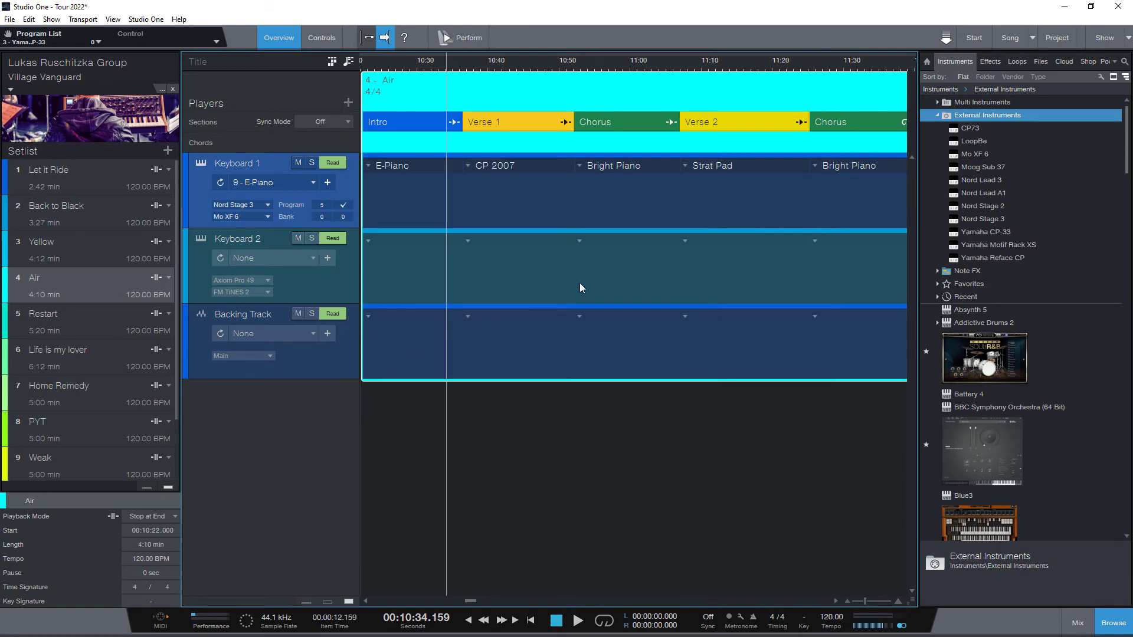
pyautogui.moveTo(577, 284)
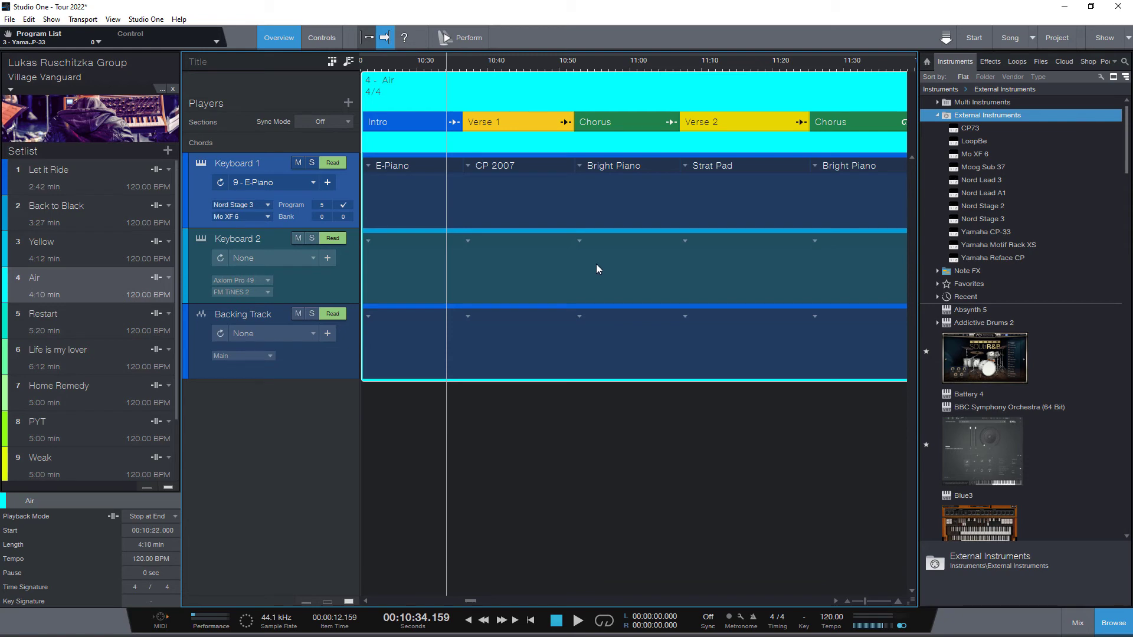
pyautogui.moveTo(591, 270)
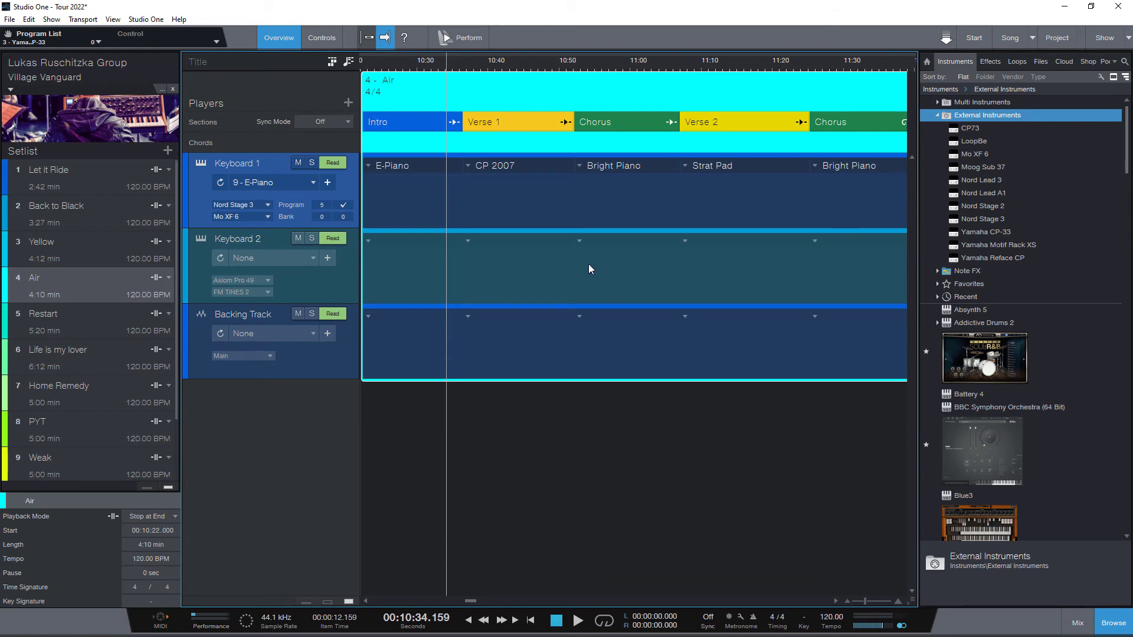
pyautogui.moveTo(570, 269)
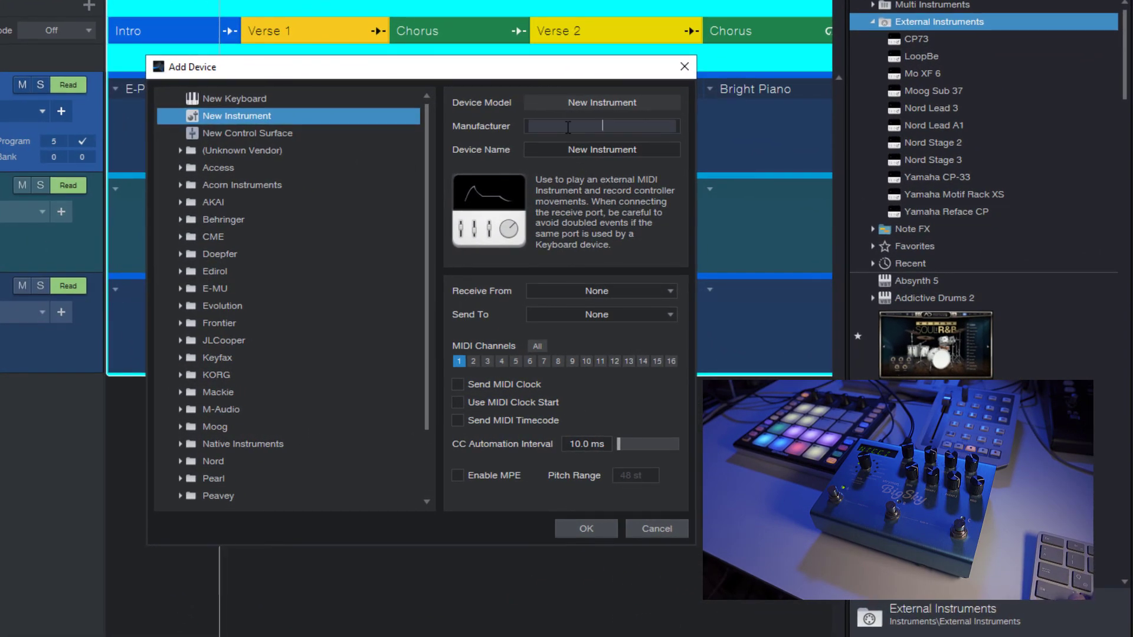
# Step: Create the Strymon 'Big Sky' instrument sending to the HDSP9632 Midi port
pyautogui.write('Strymon')
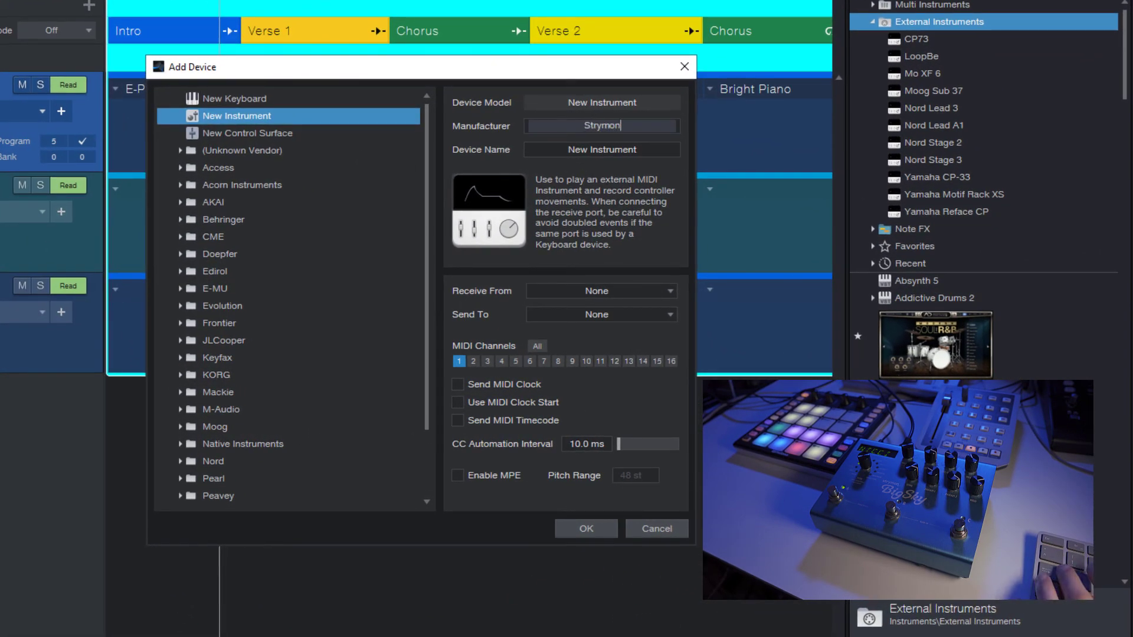
pyautogui.write('Big Sky')
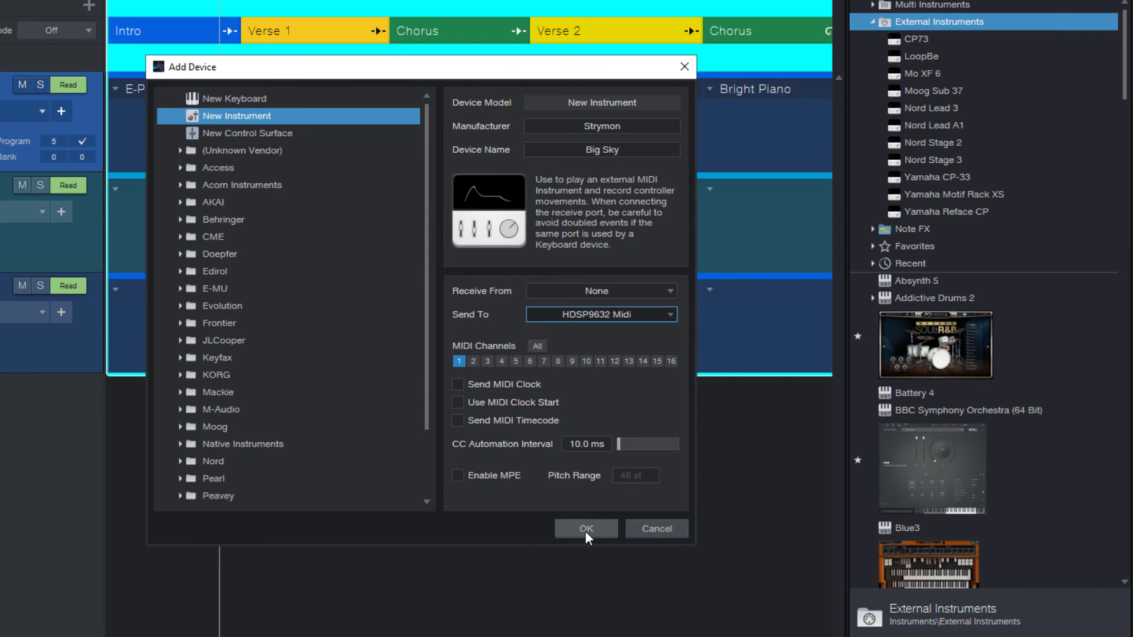
pyautogui.click(586, 529)
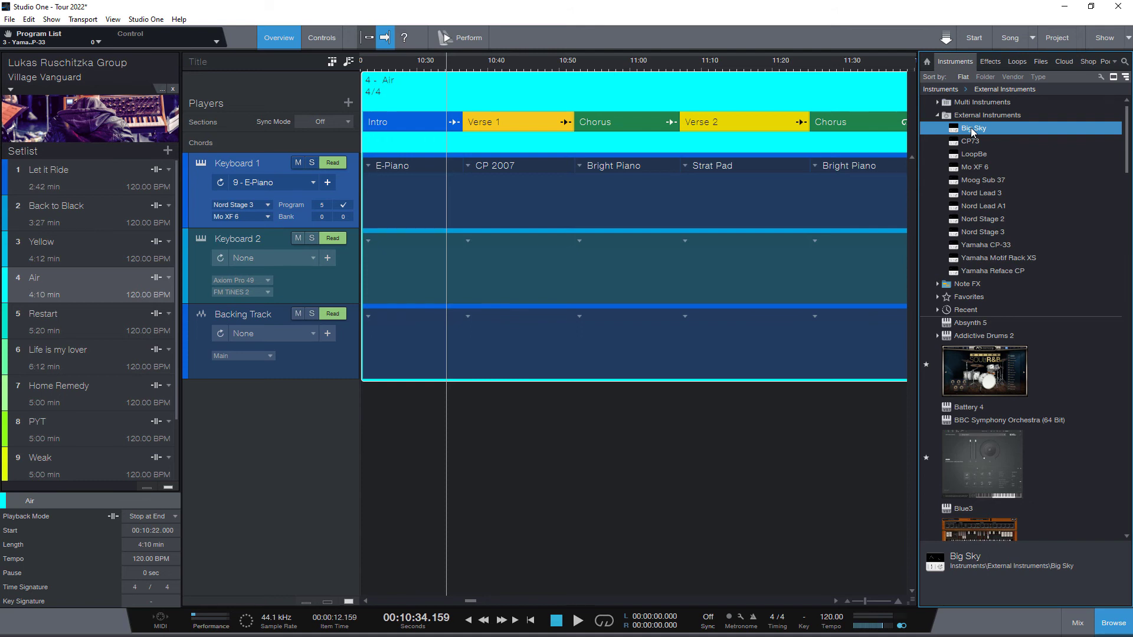
pyautogui.moveTo(987, 128)
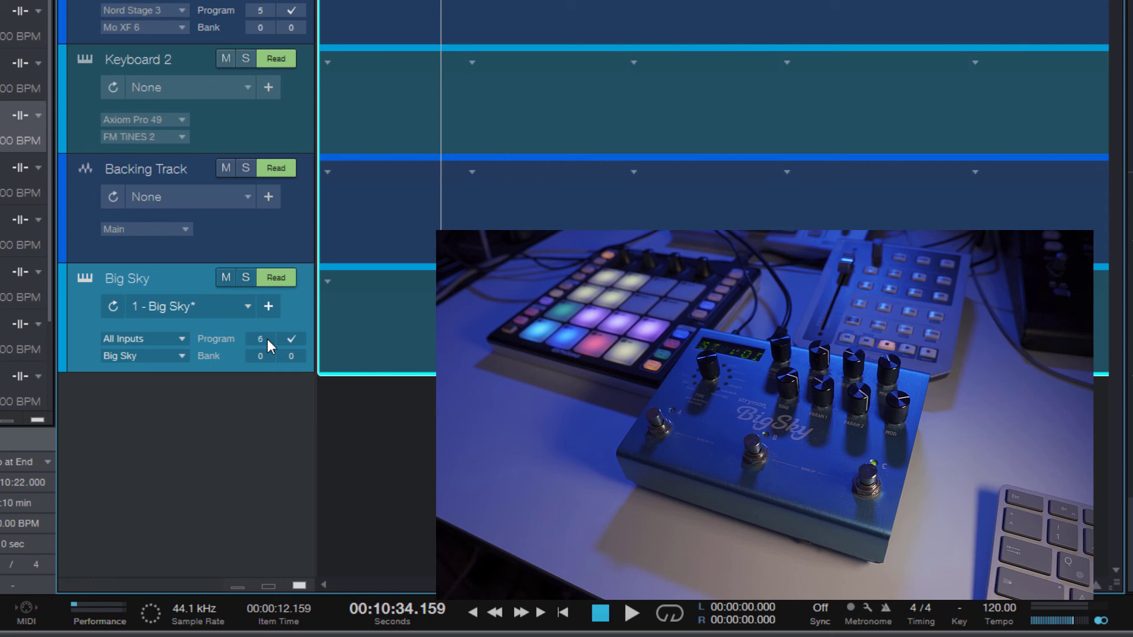
# Step: Step Big Sky's program up and save patches 'Stratus' and 'Orchestral'
pyautogui.click(259, 339)
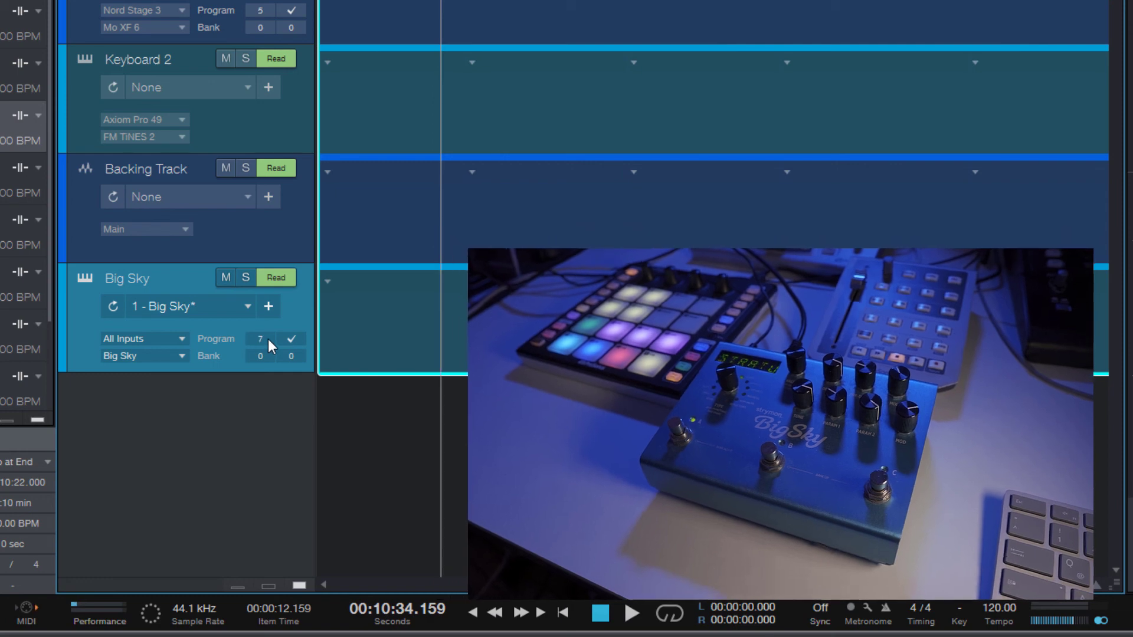
pyautogui.click(268, 307)
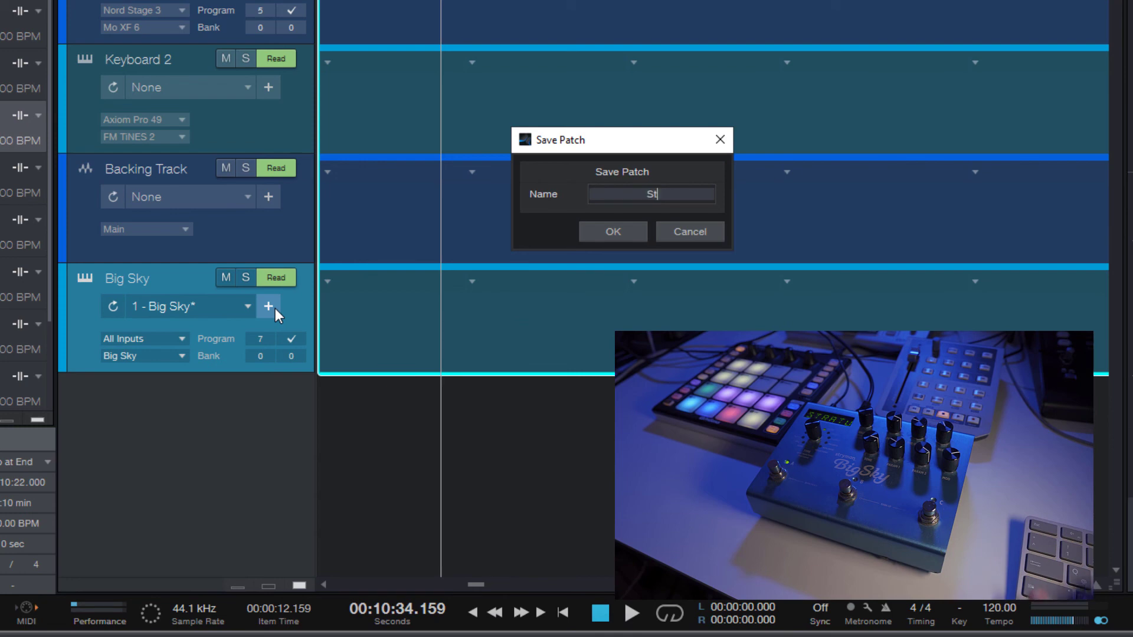
pyautogui.click(612, 231)
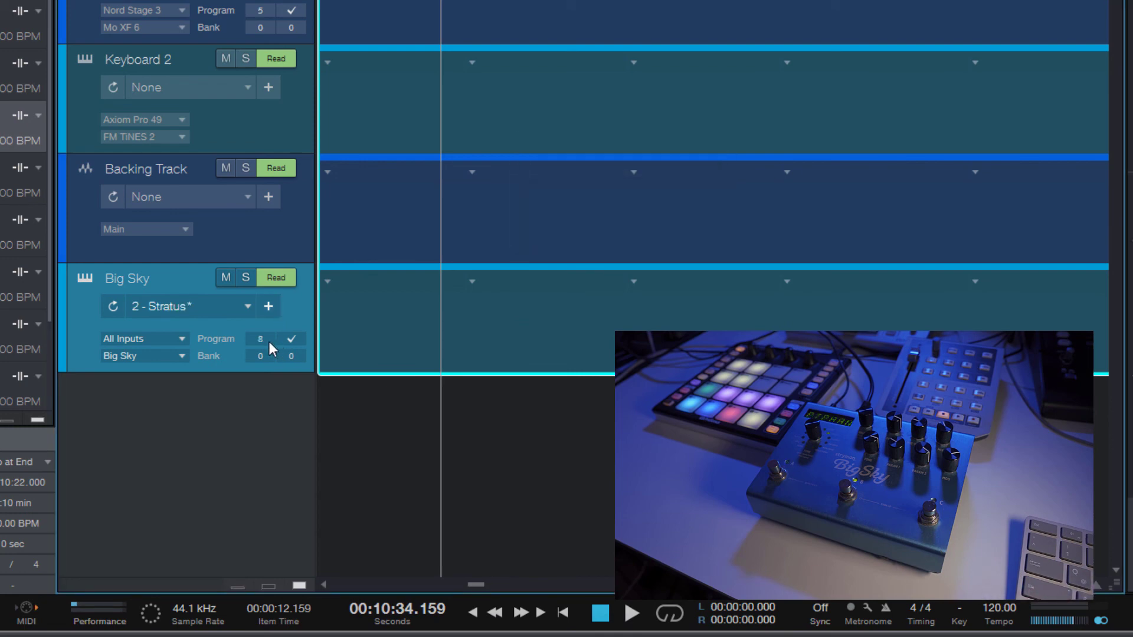
pyautogui.click(269, 306)
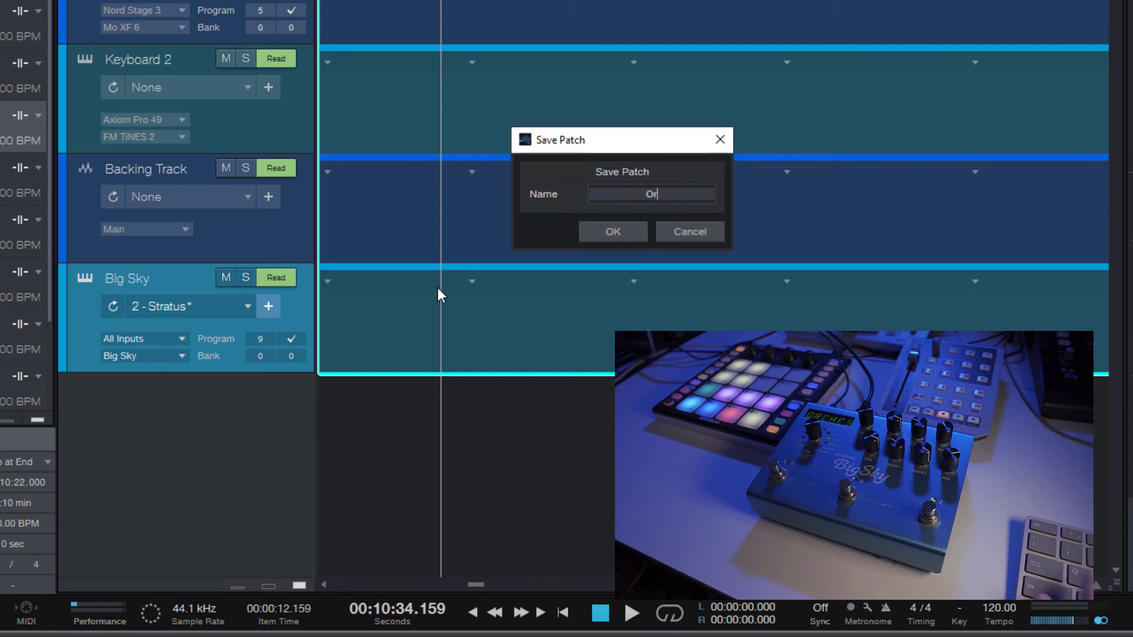
pyautogui.click(613, 231)
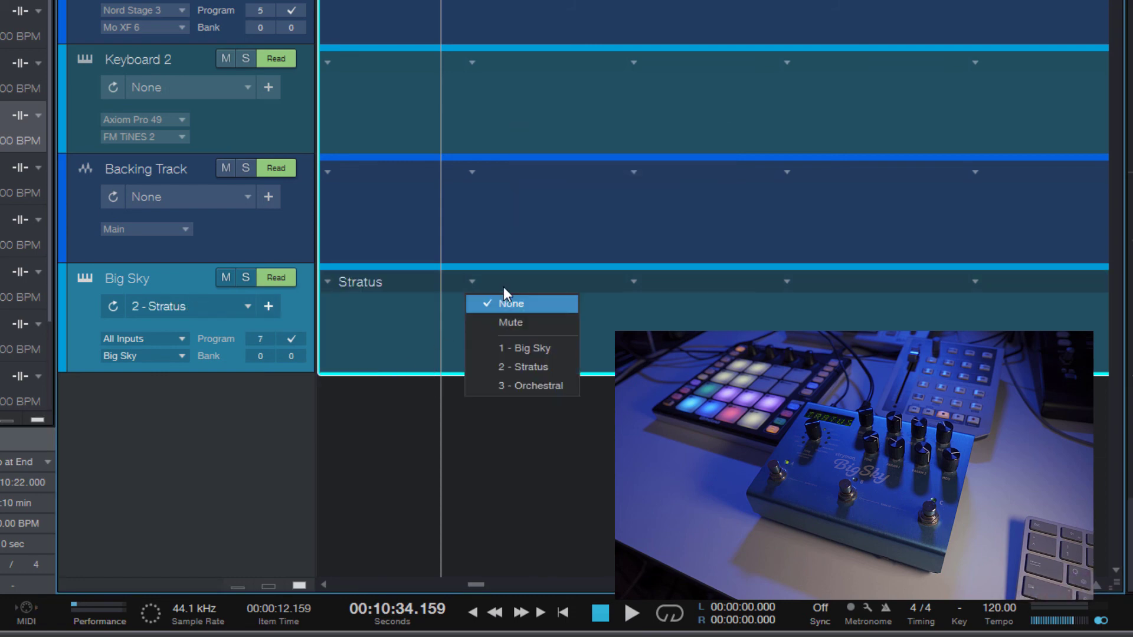
# Step: Assign the Orchestral patch to the second section and the Intro
pyautogui.click(530, 385)
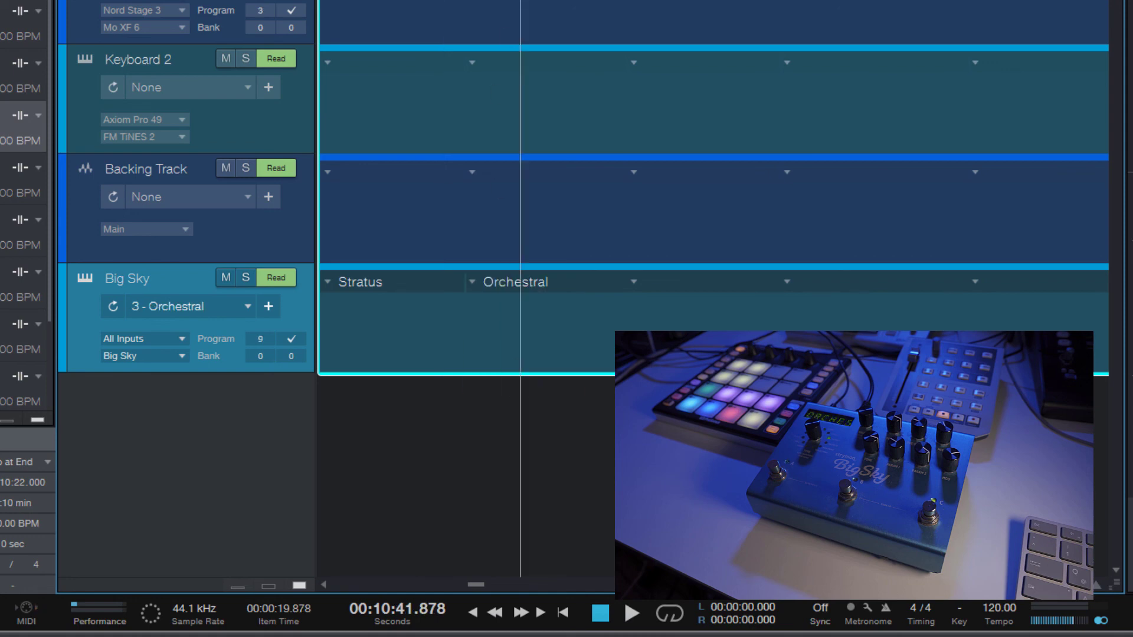
pyautogui.click(177, 306)
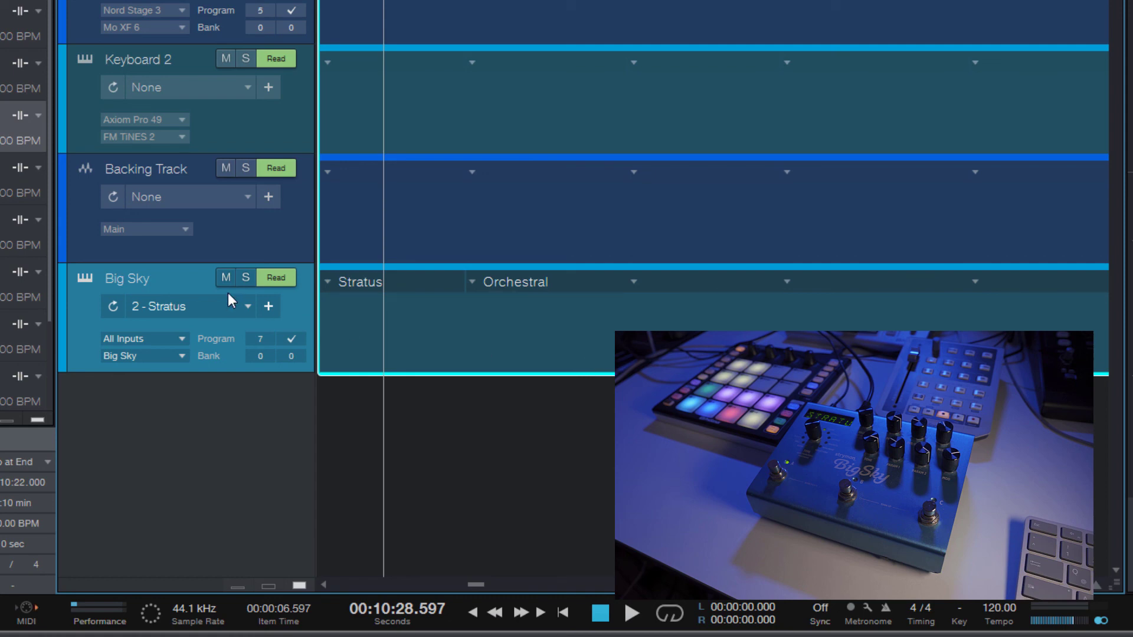
pyautogui.click(189, 306)
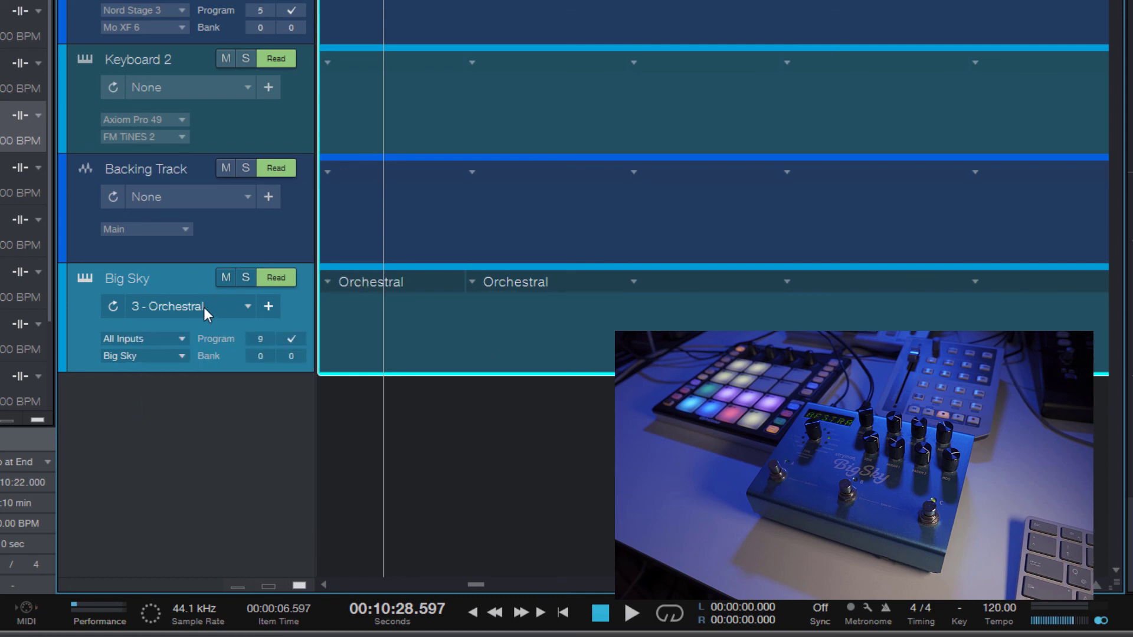